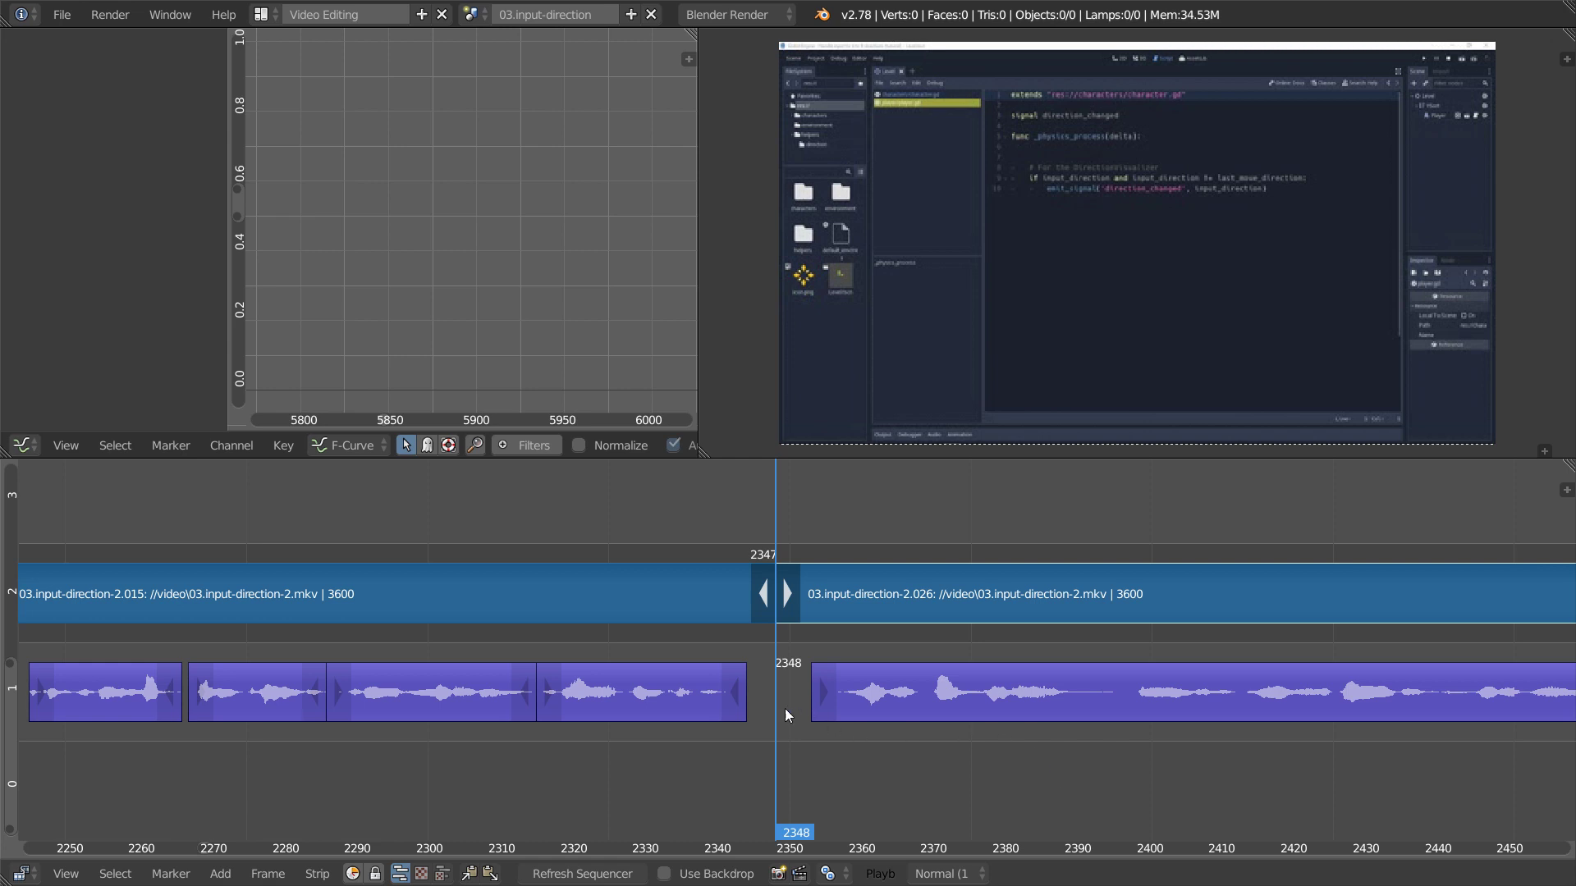
{"action": "mouse_move", "coordinate": [757, 613]}
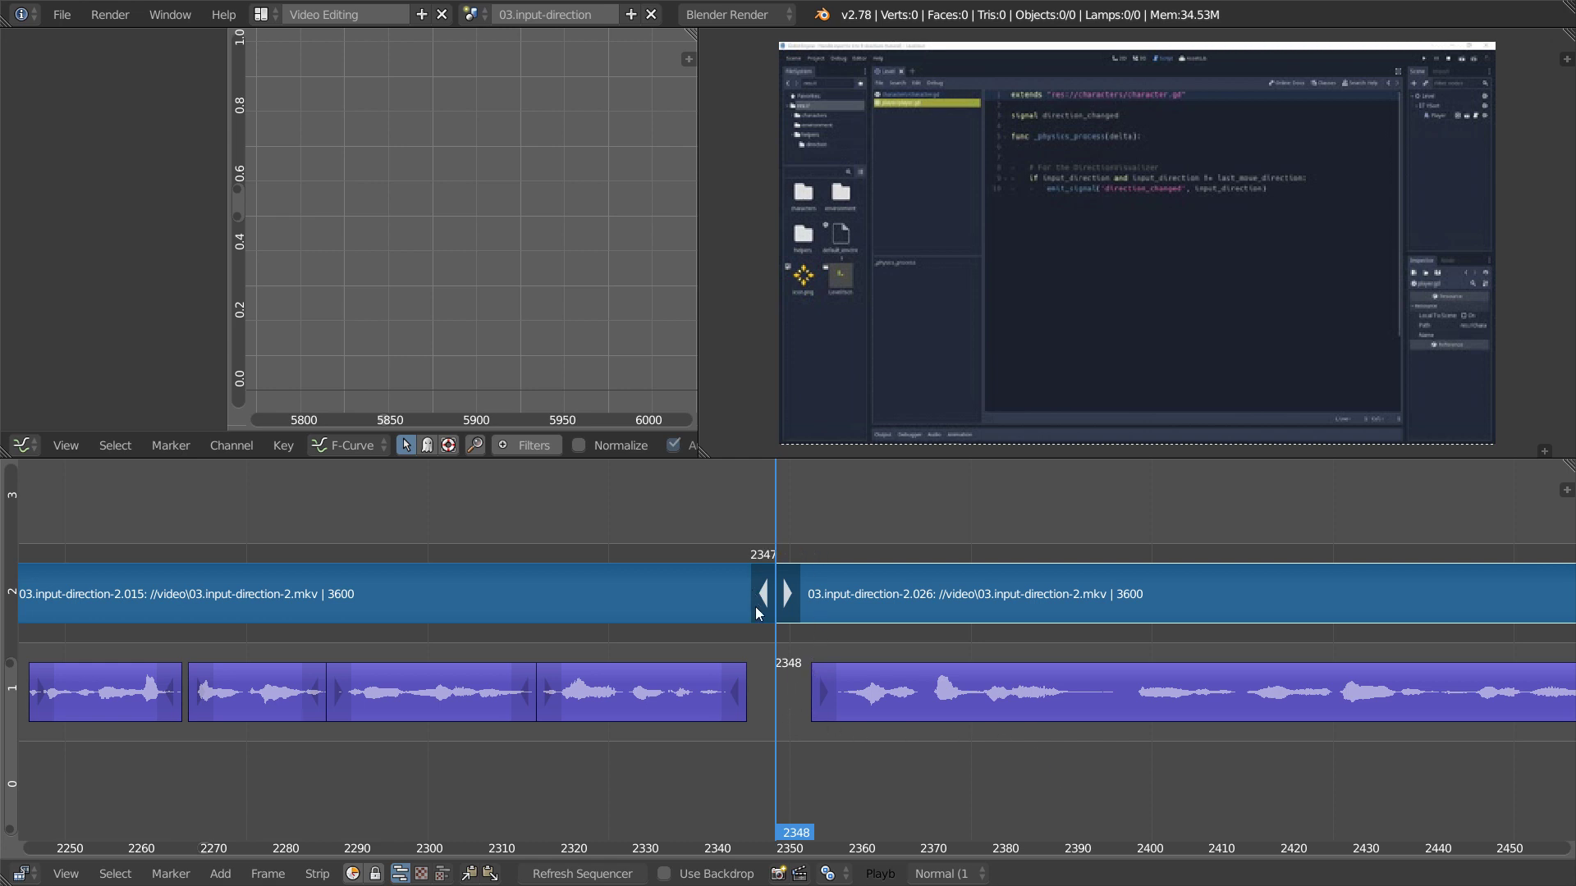
{"action": "mouse_move", "coordinate": [704, 758]}
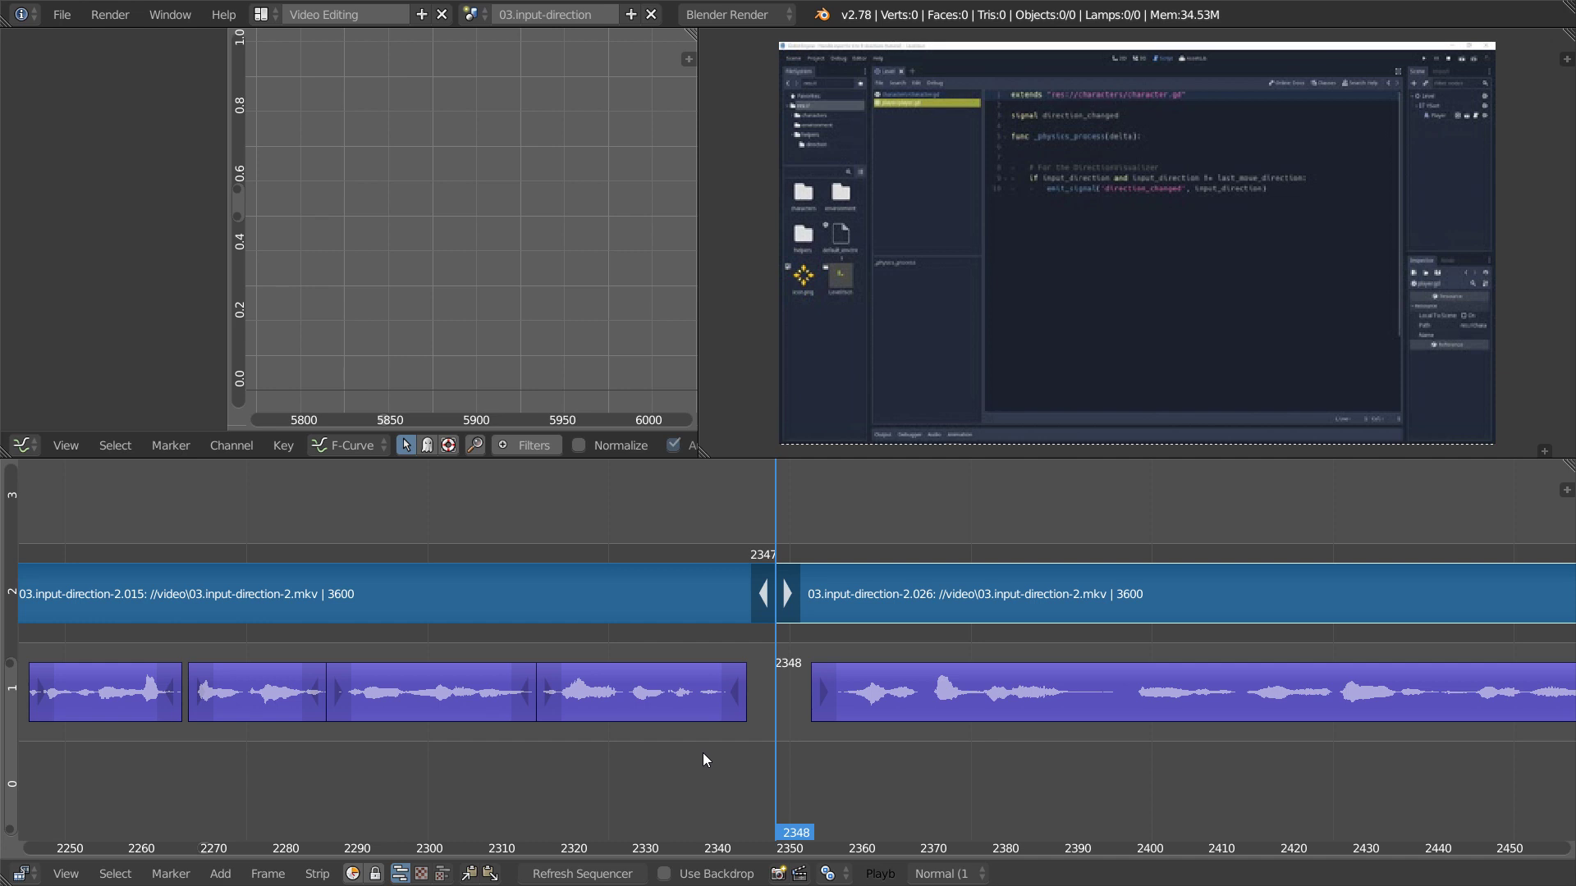
Move the playhead to frame 2370 inside the second video strip.
{"action": "left_click", "coordinate": [671, 554]}
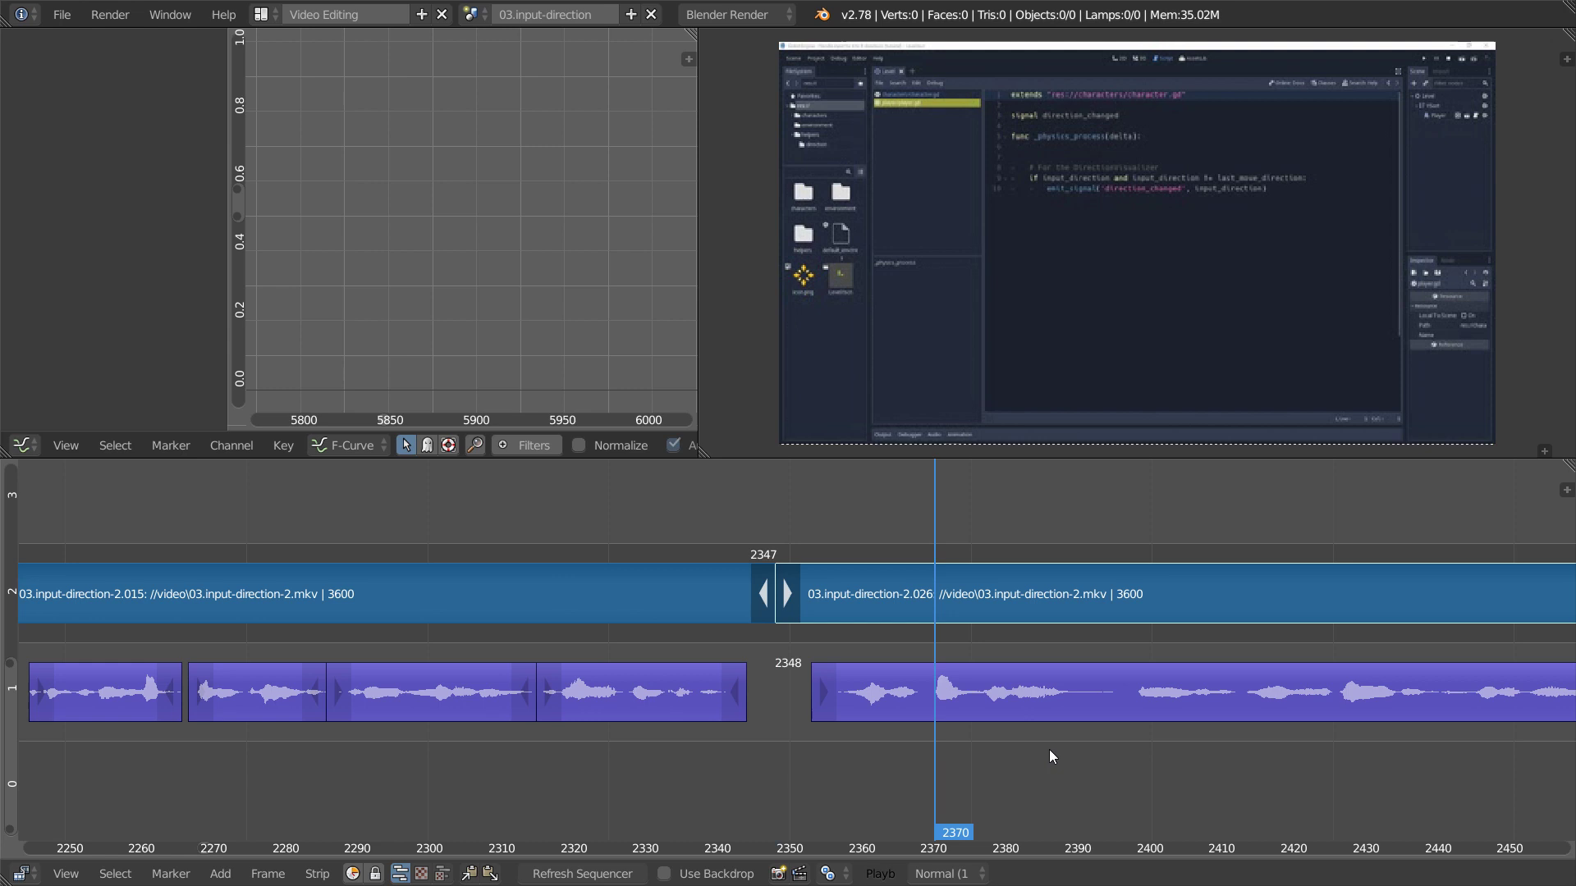
{"action": "mouse_move", "coordinate": [732, 634]}
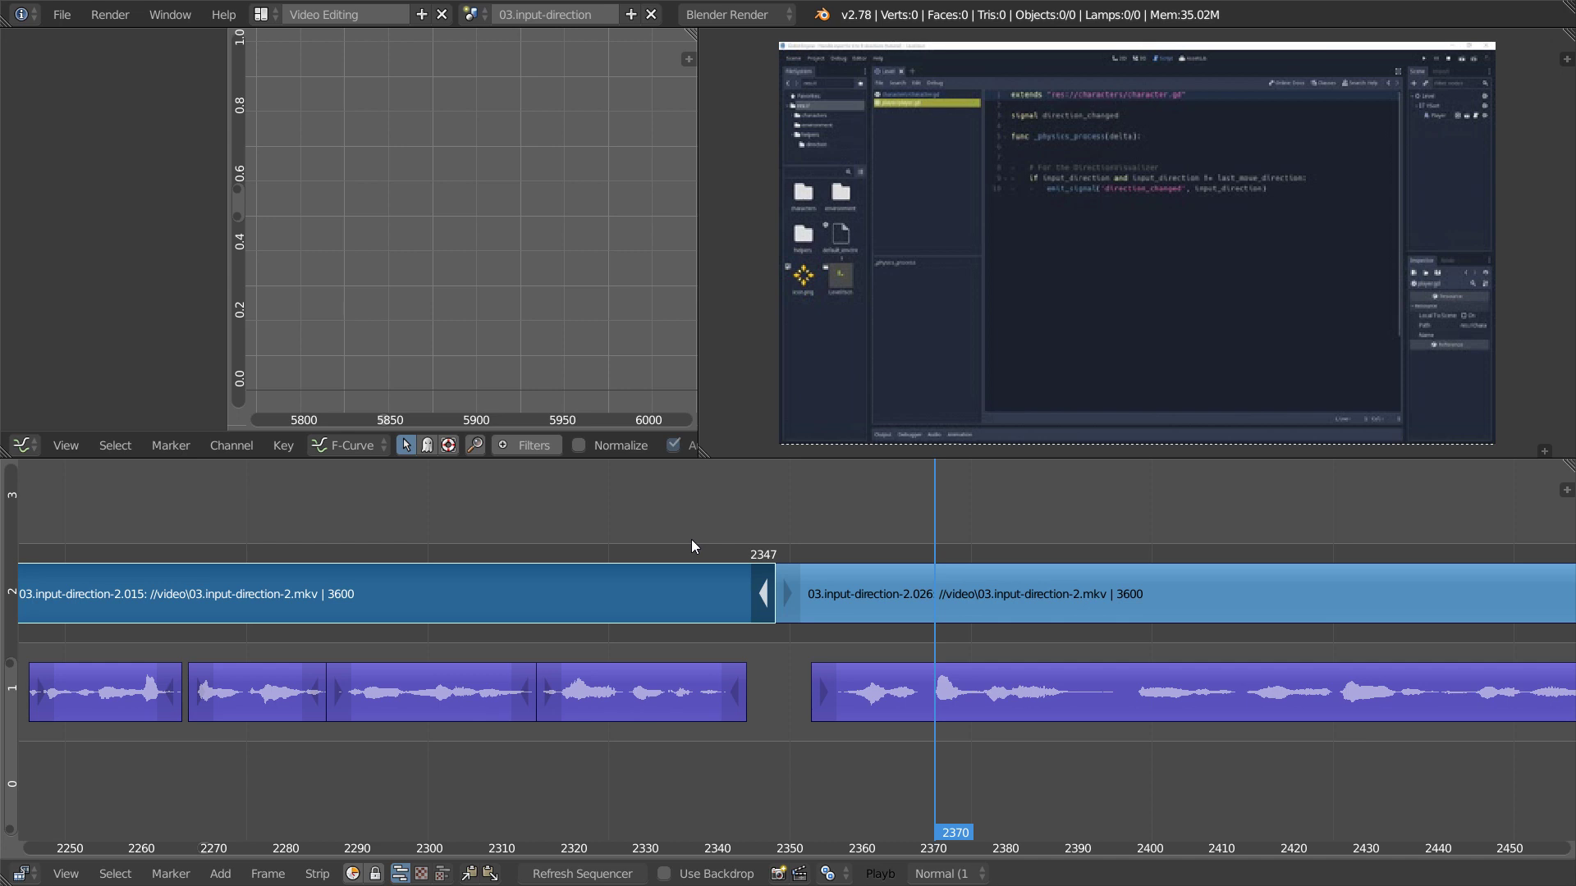
{"action": "mouse_move", "coordinate": [704, 543]}
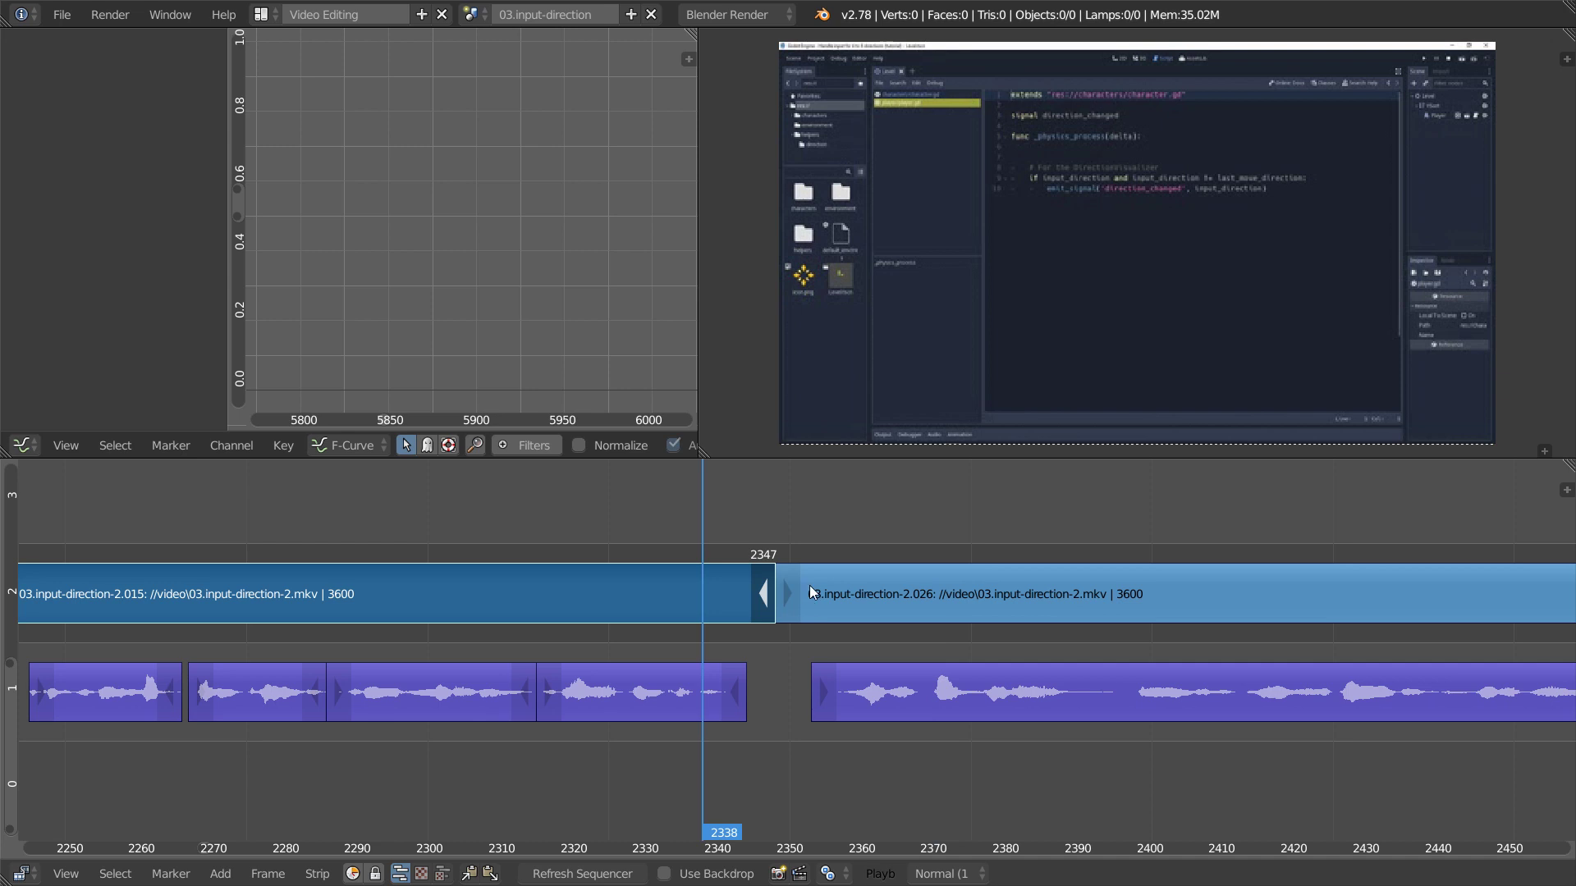
{"action": "mouse_move", "coordinate": [768, 590]}
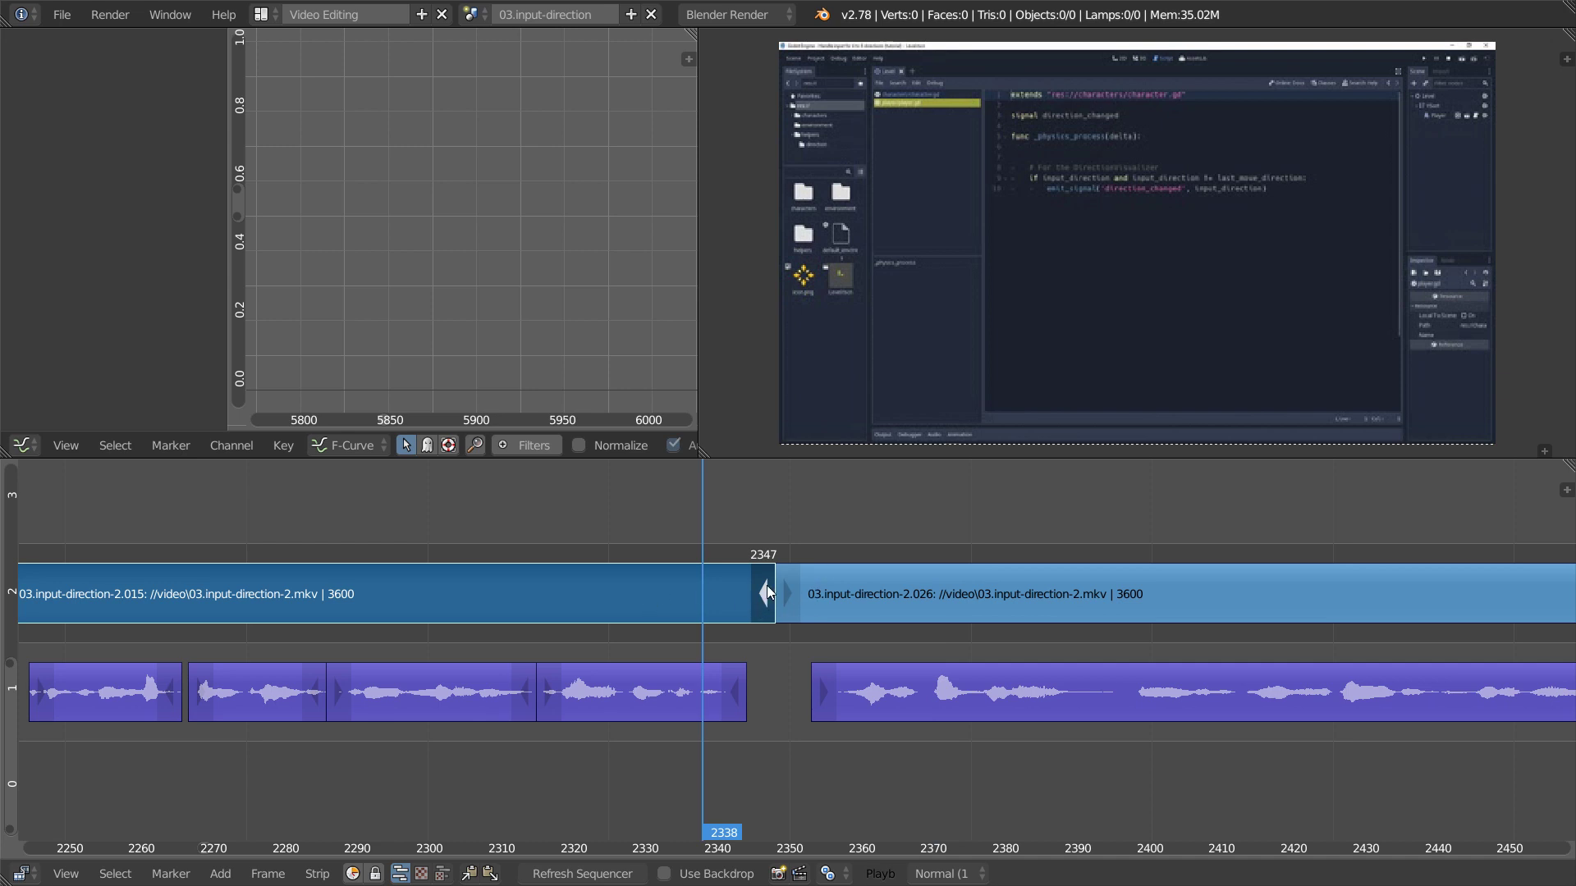
{"action": "mouse_move", "coordinate": [768, 615]}
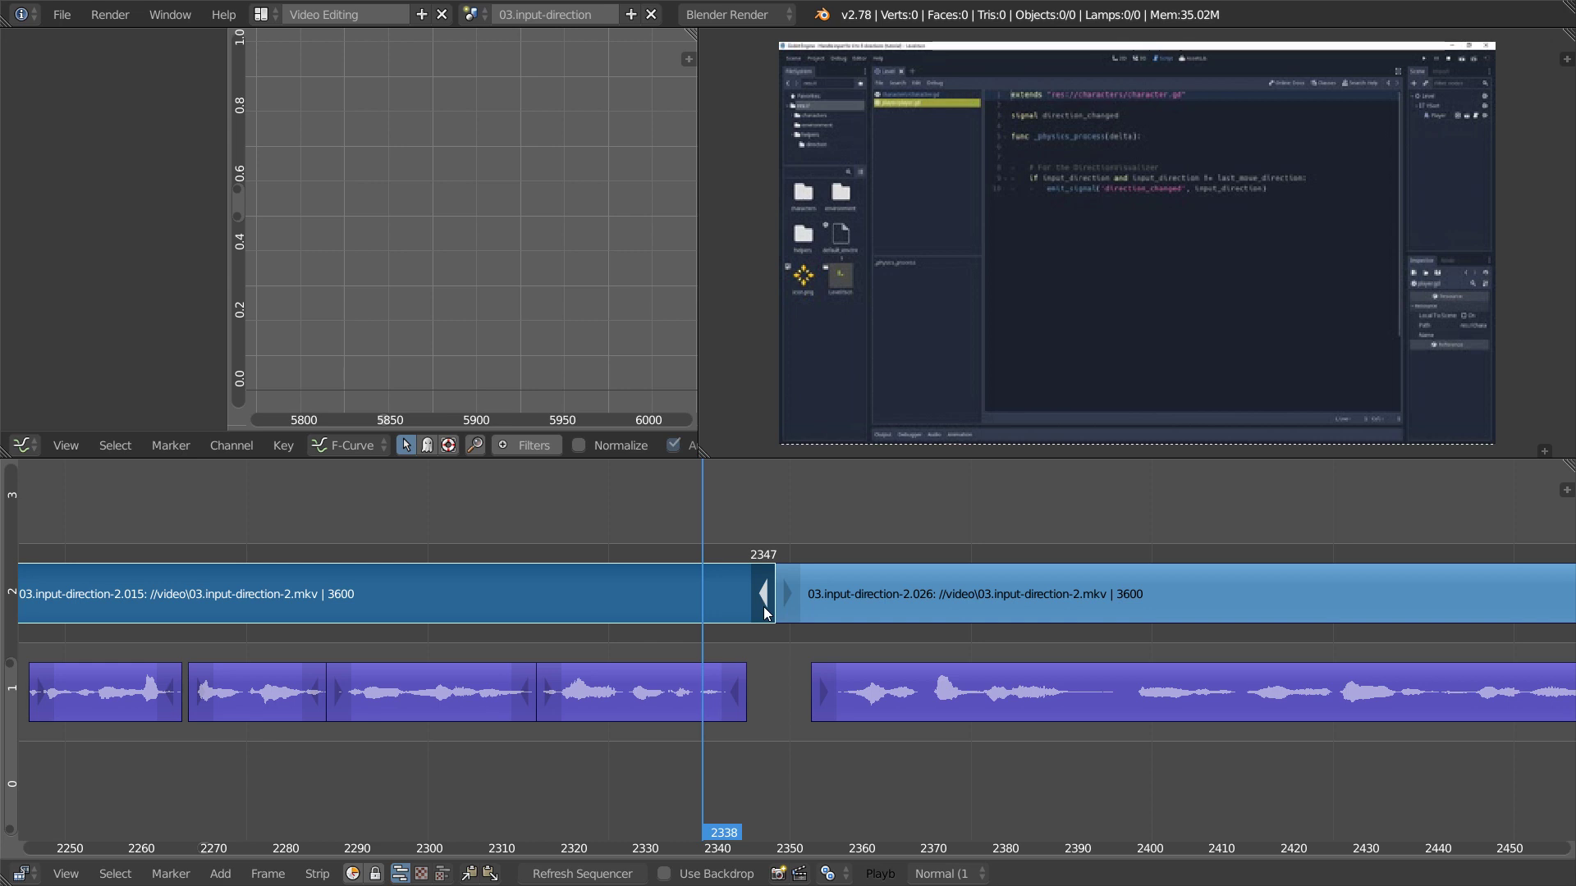
{"action": "left_click_drag", "start_coordinate": [763, 592], "coordinate": [910, 592]}
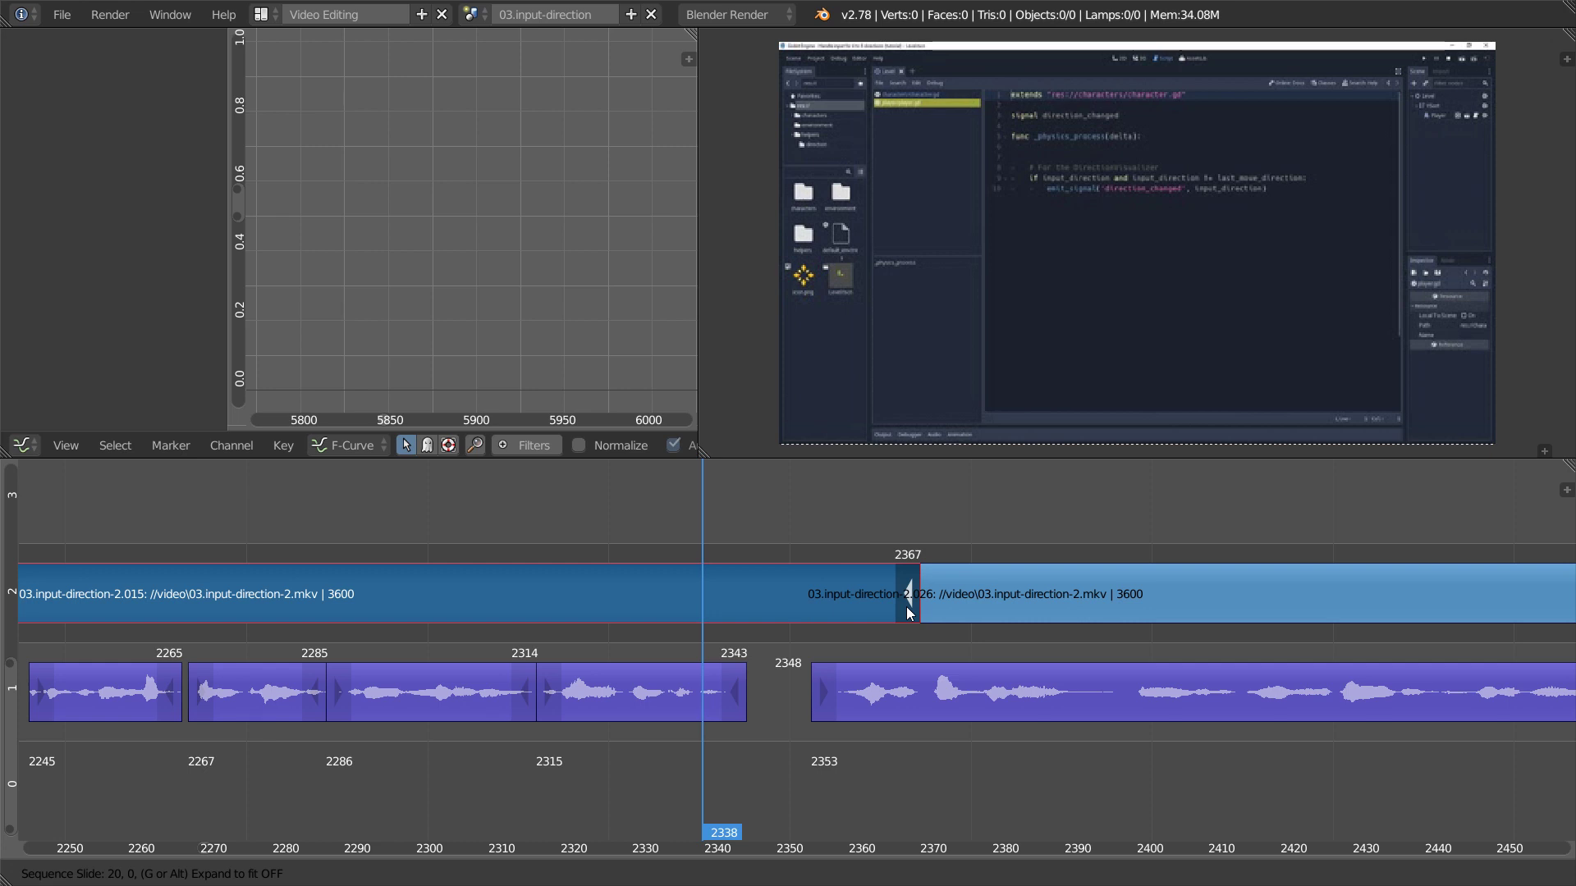
{"action": "key", "text": "ctrl+z"}
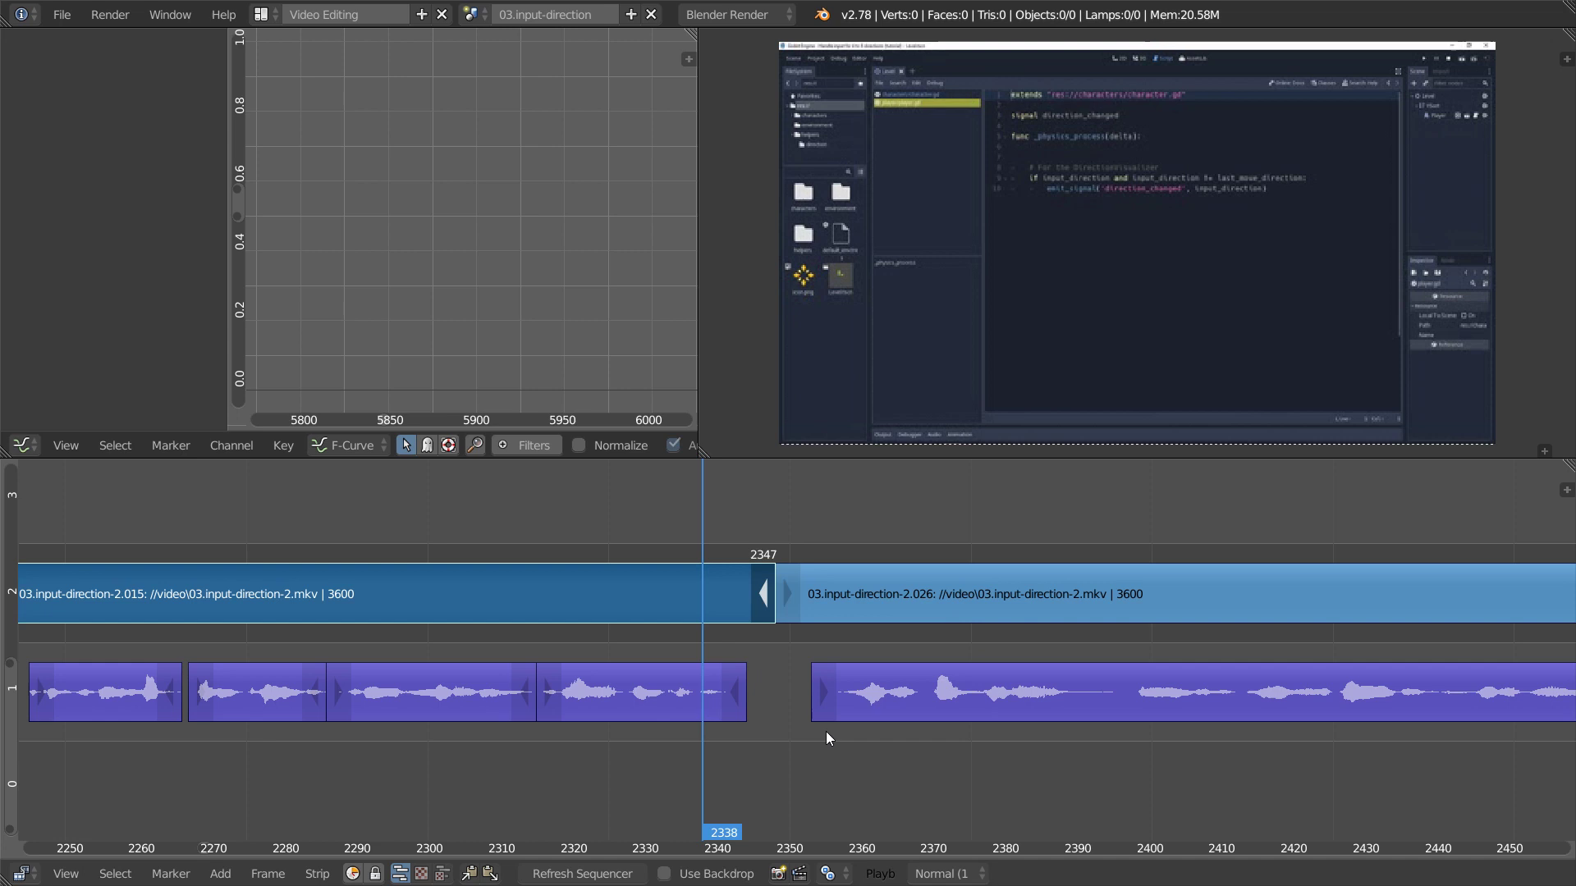
{"action": "mouse_move", "coordinate": [751, 734]}
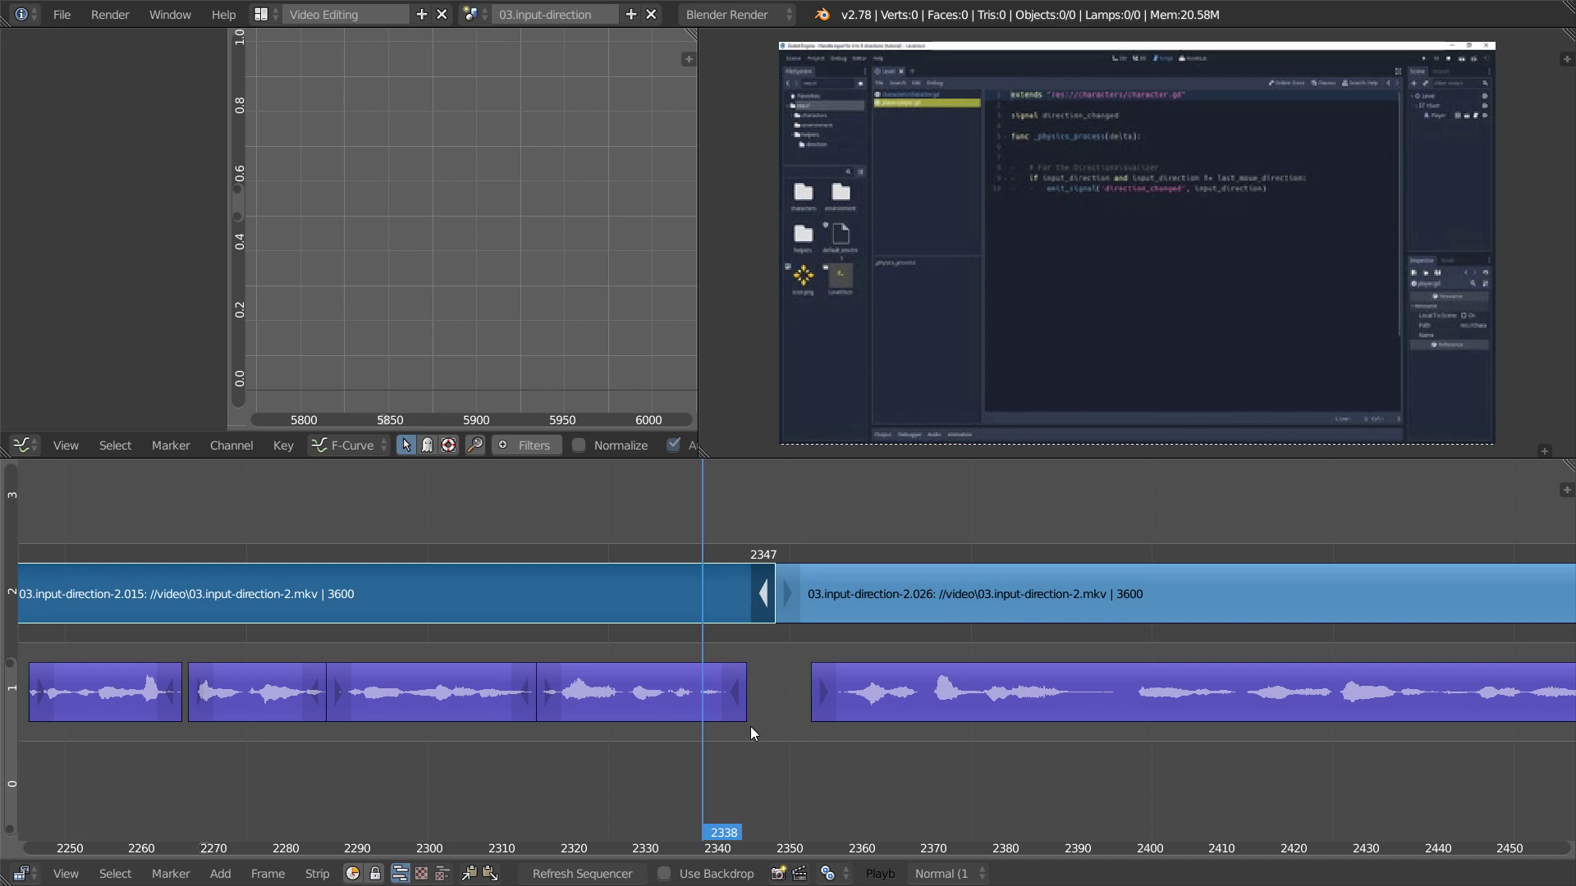
{"action": "mouse_move", "coordinate": [597, 513]}
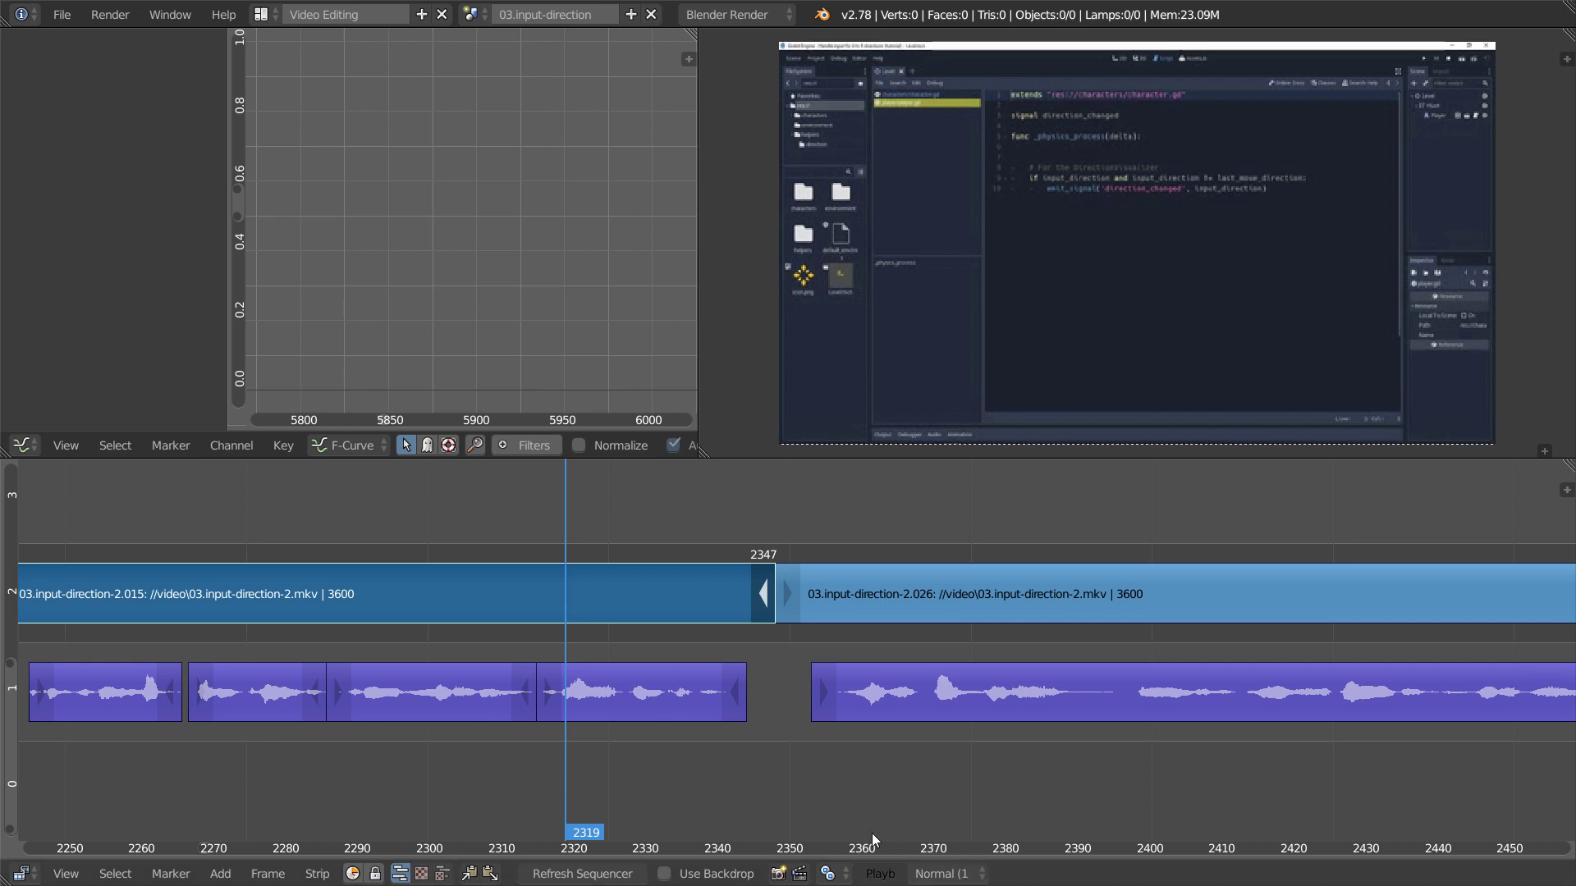
{"action": "mouse_move", "coordinate": [651, 724]}
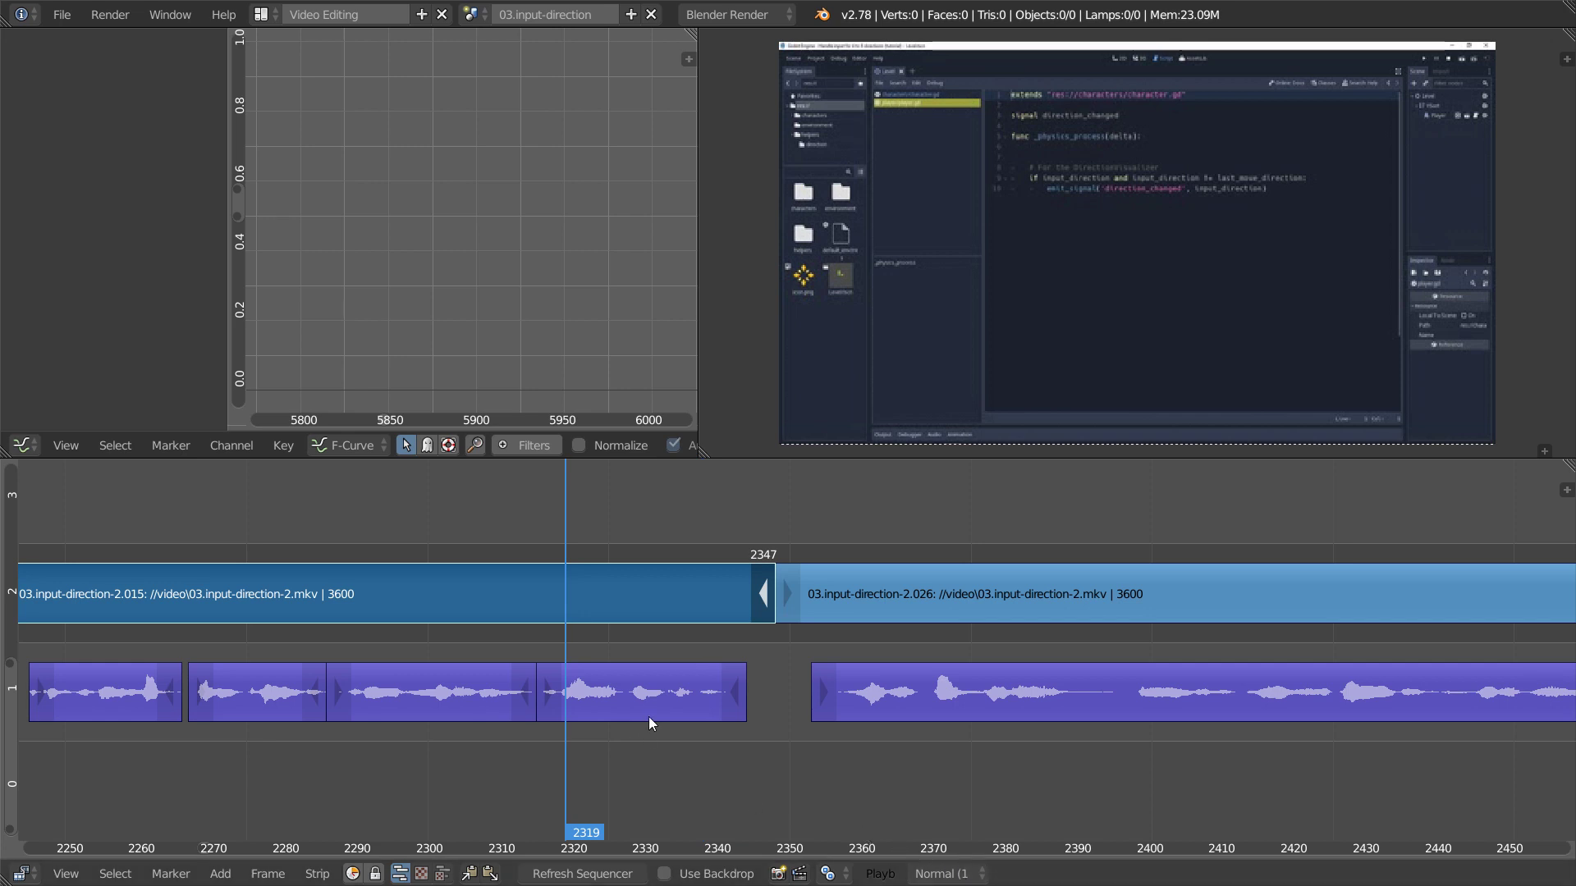
{"action": "mouse_move", "coordinate": [996, 759]}
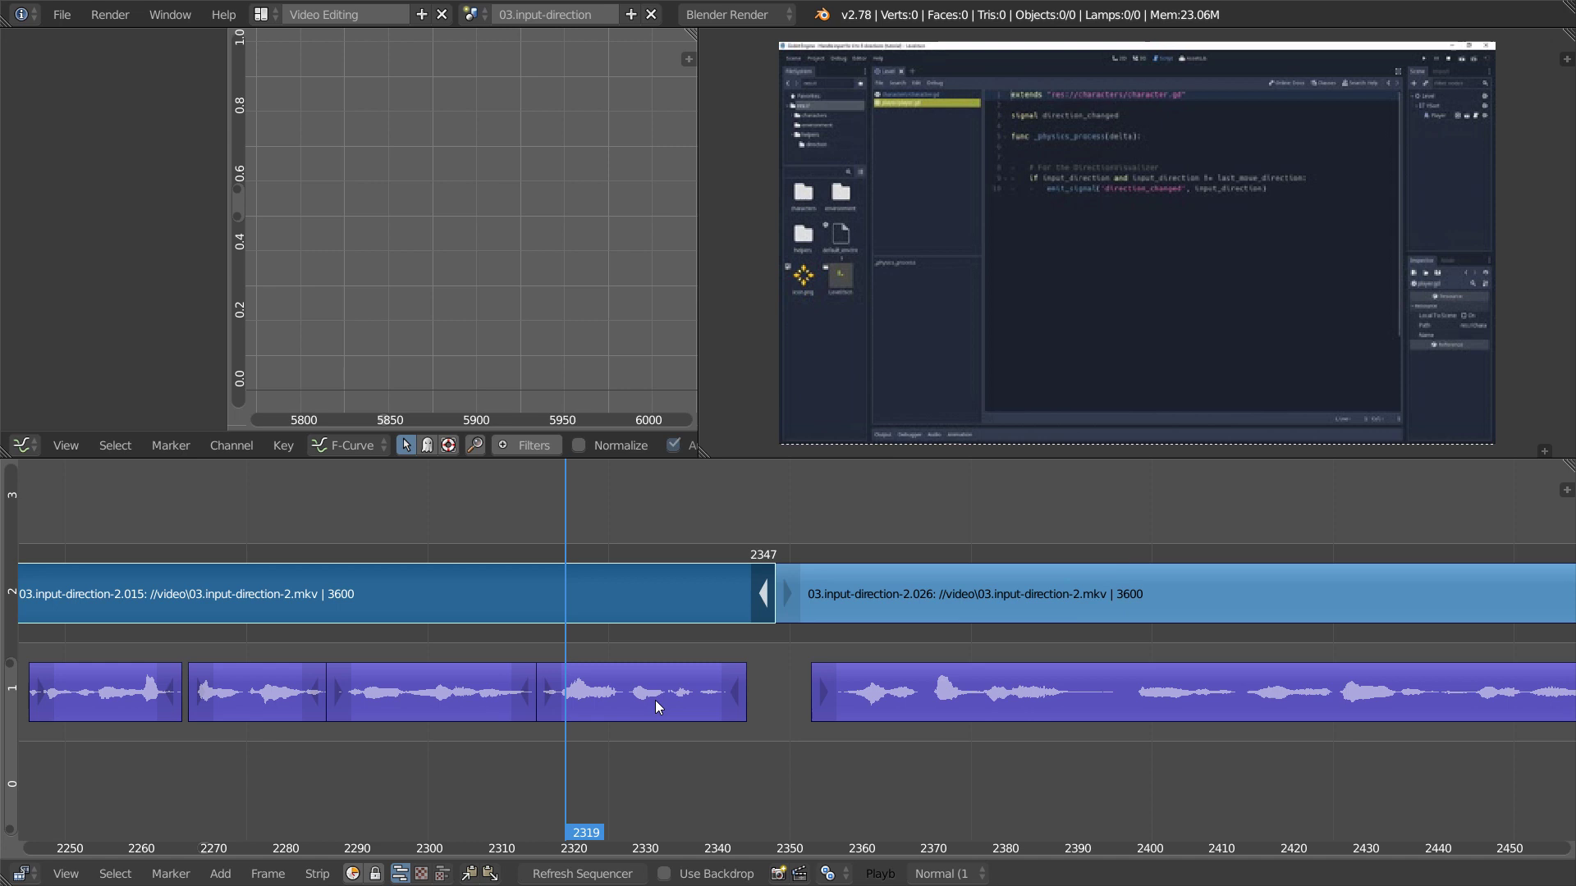
{"action": "mouse_move", "coordinate": [449, 615]}
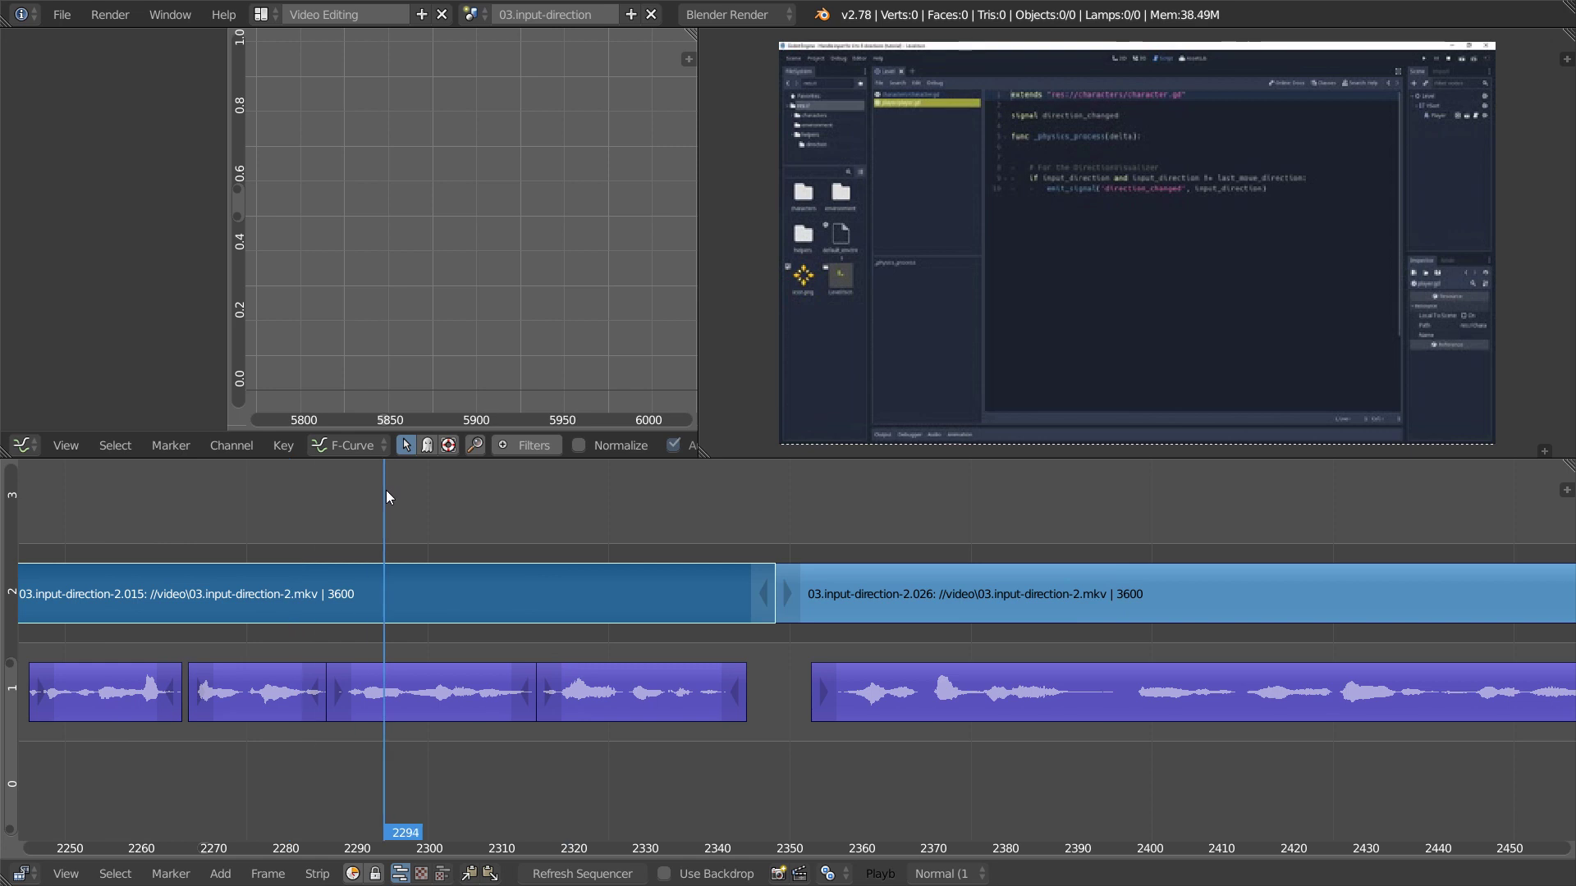
{"action": "mouse_move", "coordinate": [450, 592]}
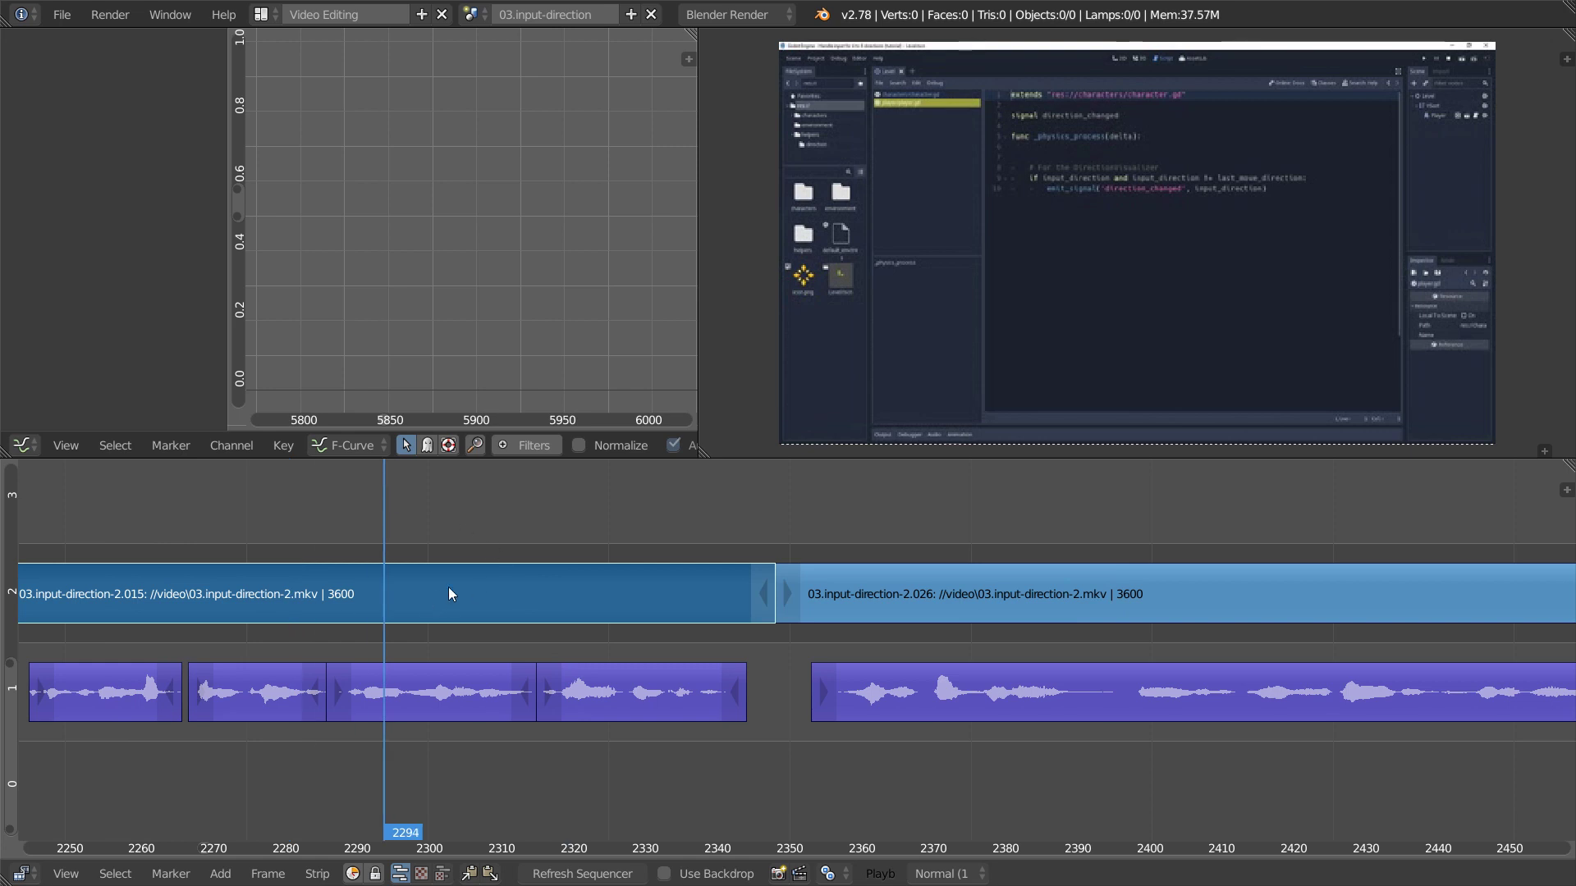
{"action": "mouse_move", "coordinate": [496, 621]}
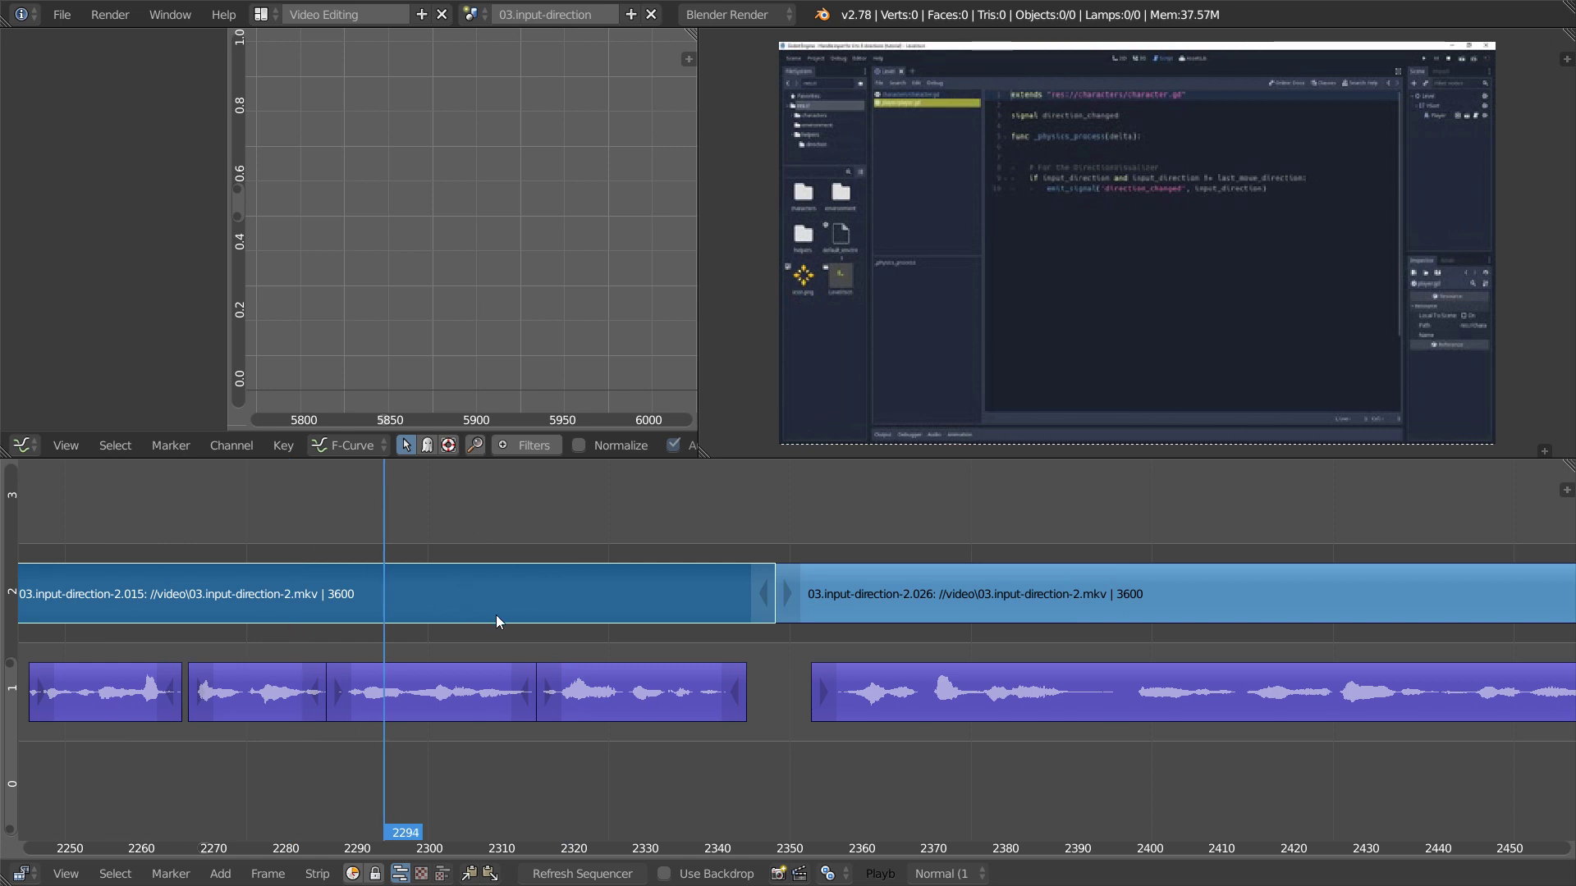
{"action": "mouse_move", "coordinate": [956, 536]}
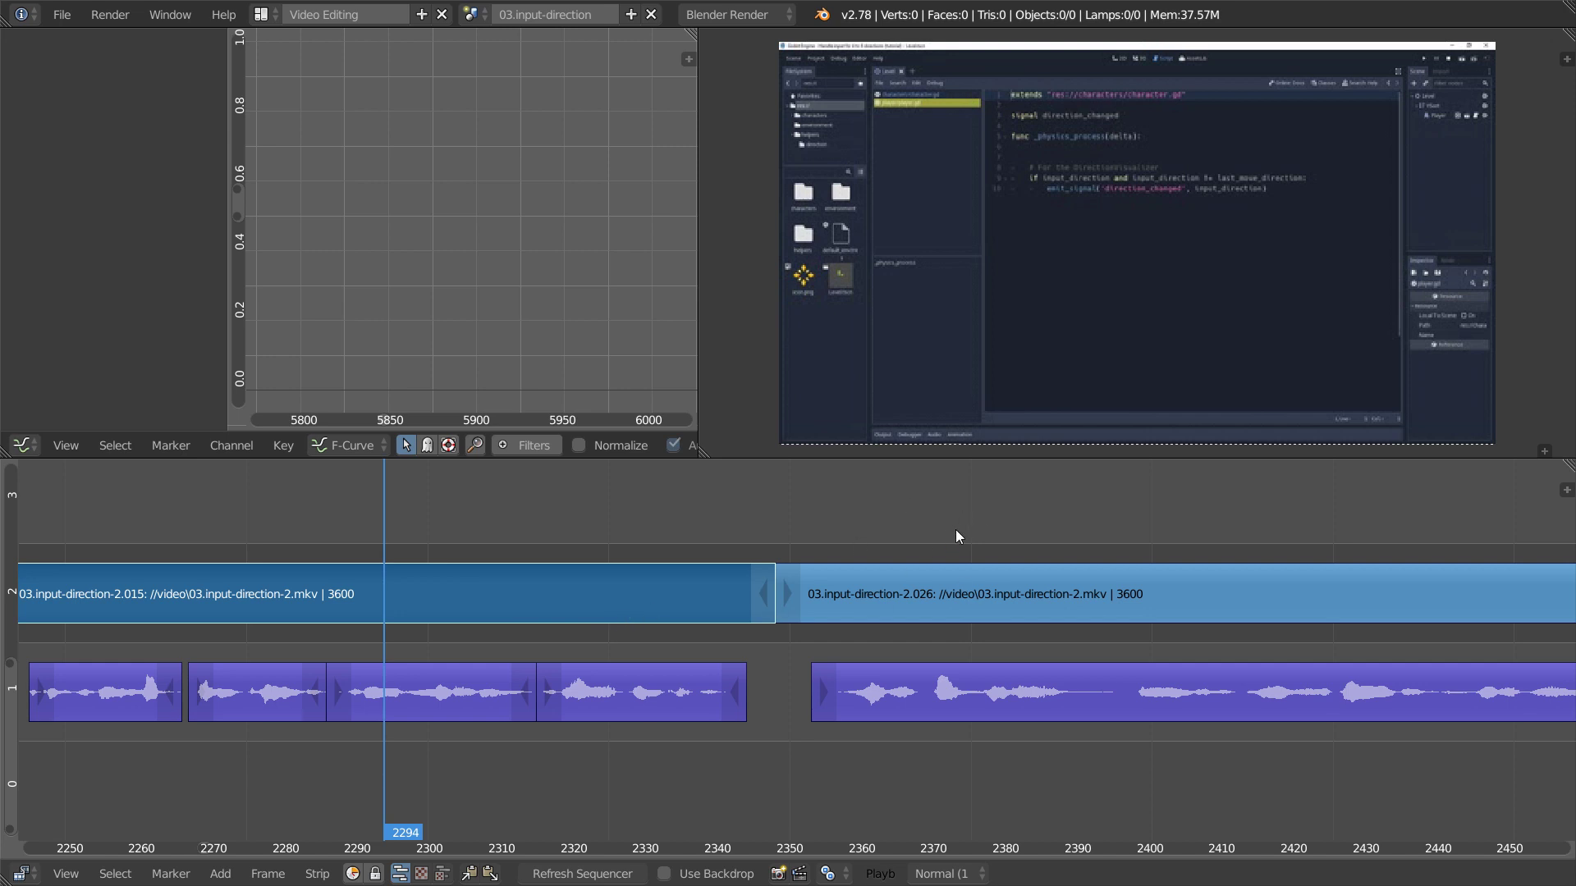
{"action": "mouse_move", "coordinate": [853, 537]}
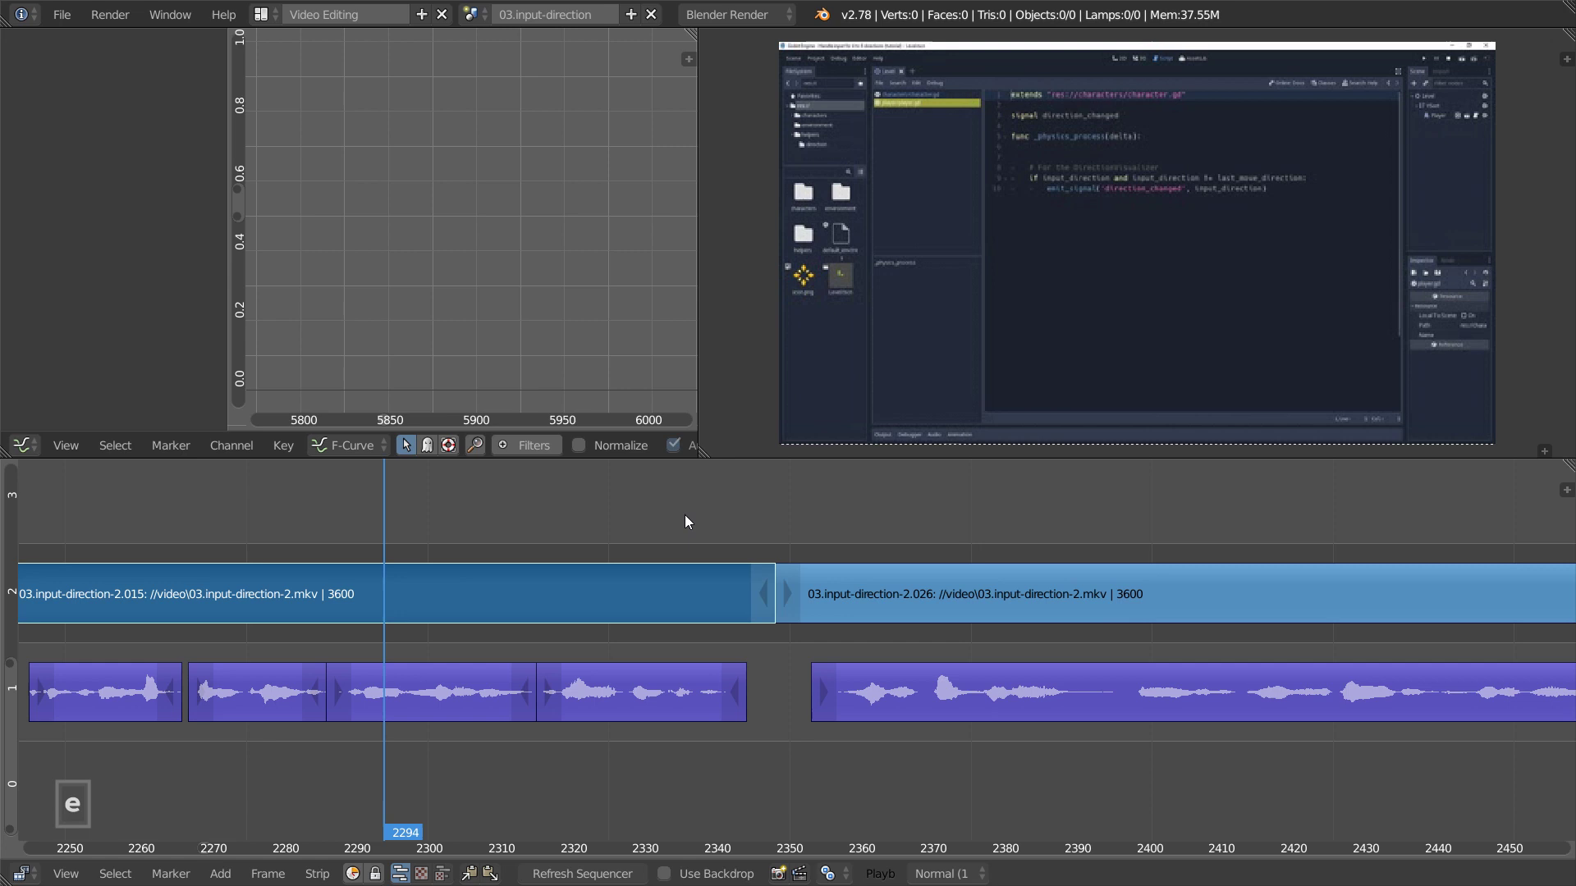
{"action": "mouse_move", "coordinate": [880, 522]}
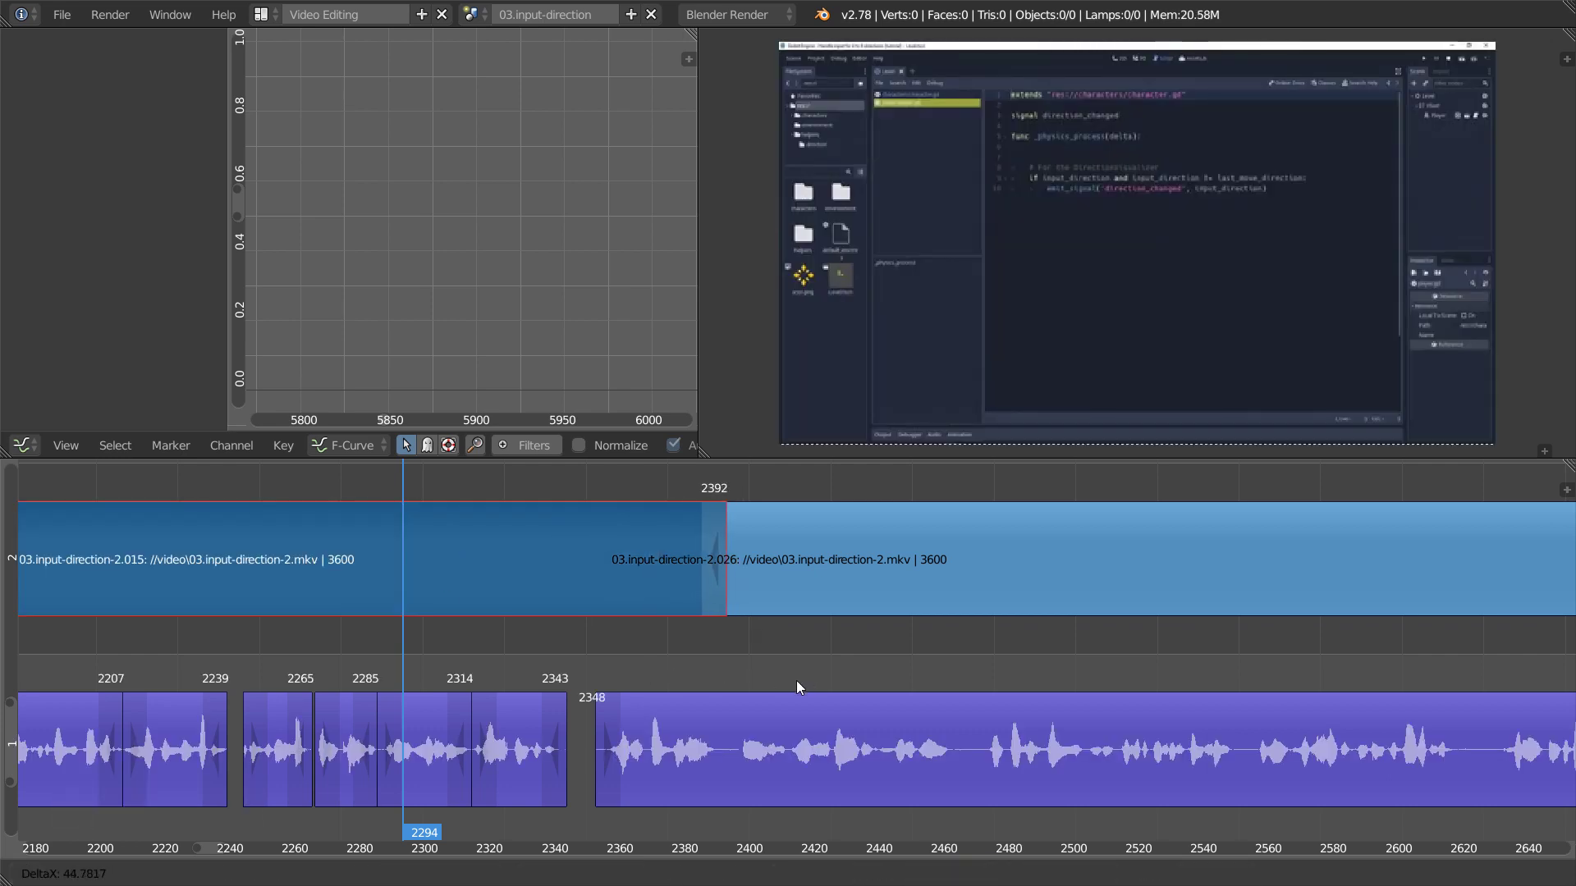
{"action": "key", "text": "alt"}
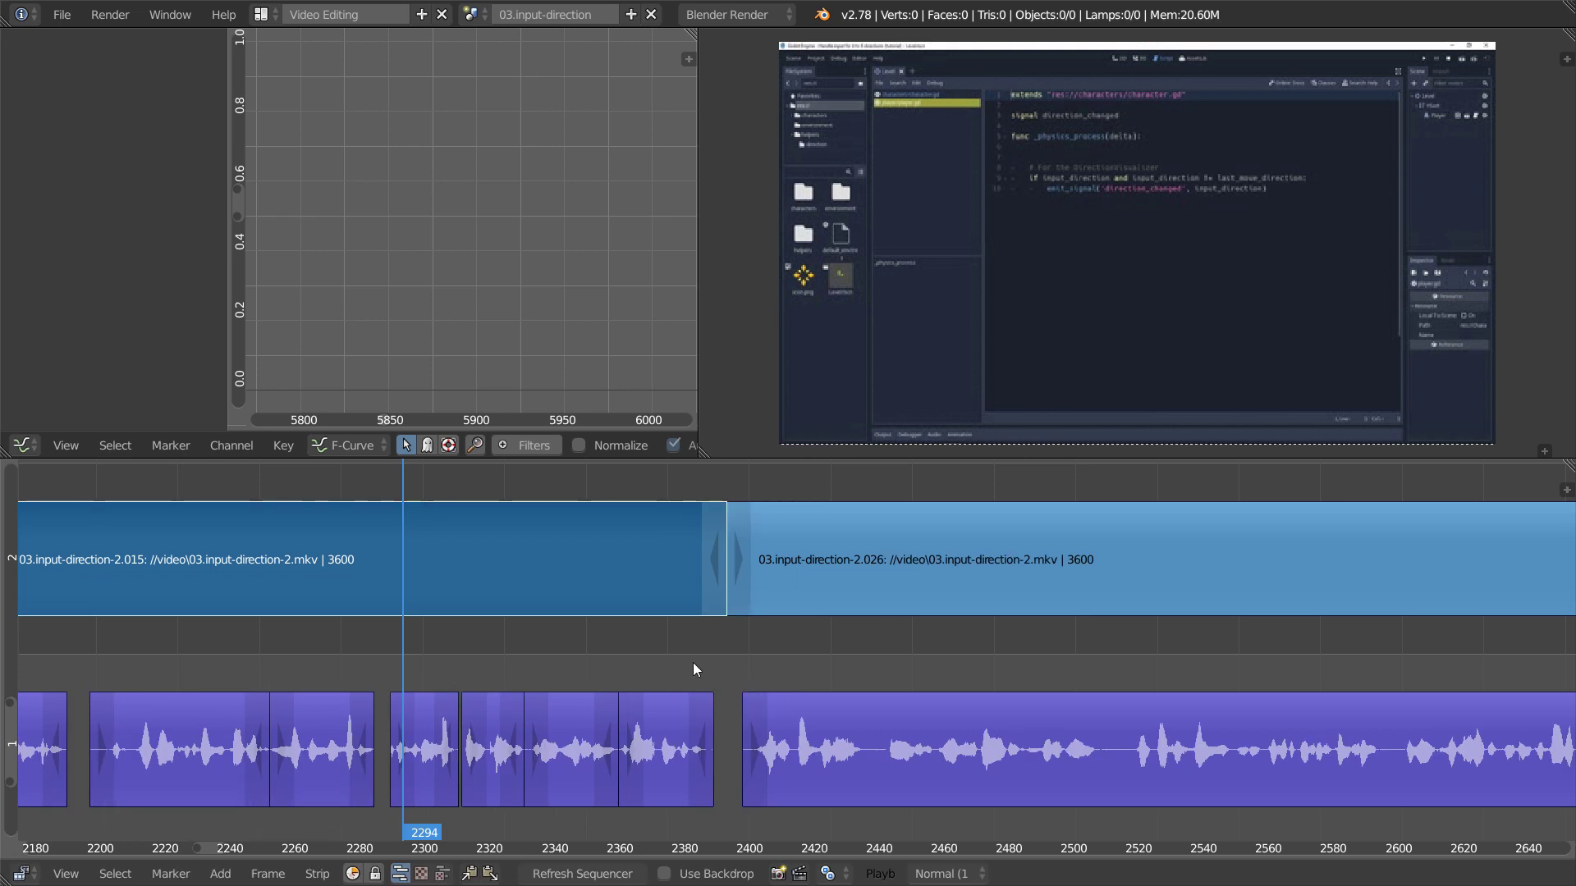
{"action": "mouse_move", "coordinate": [38, 763]}
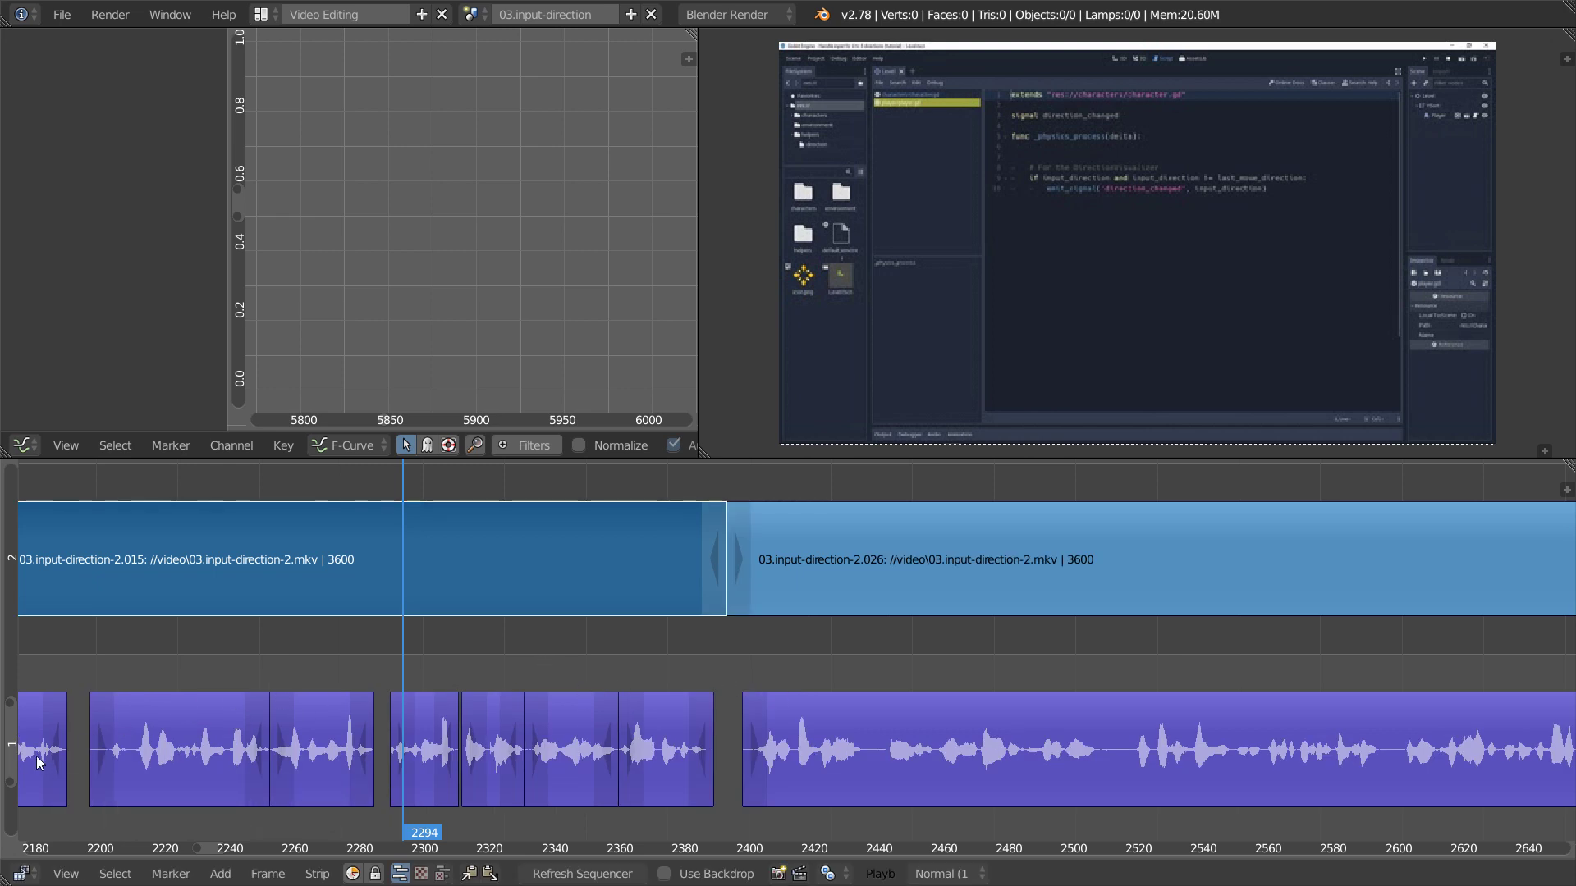
{"action": "mouse_move", "coordinate": [254, 573]}
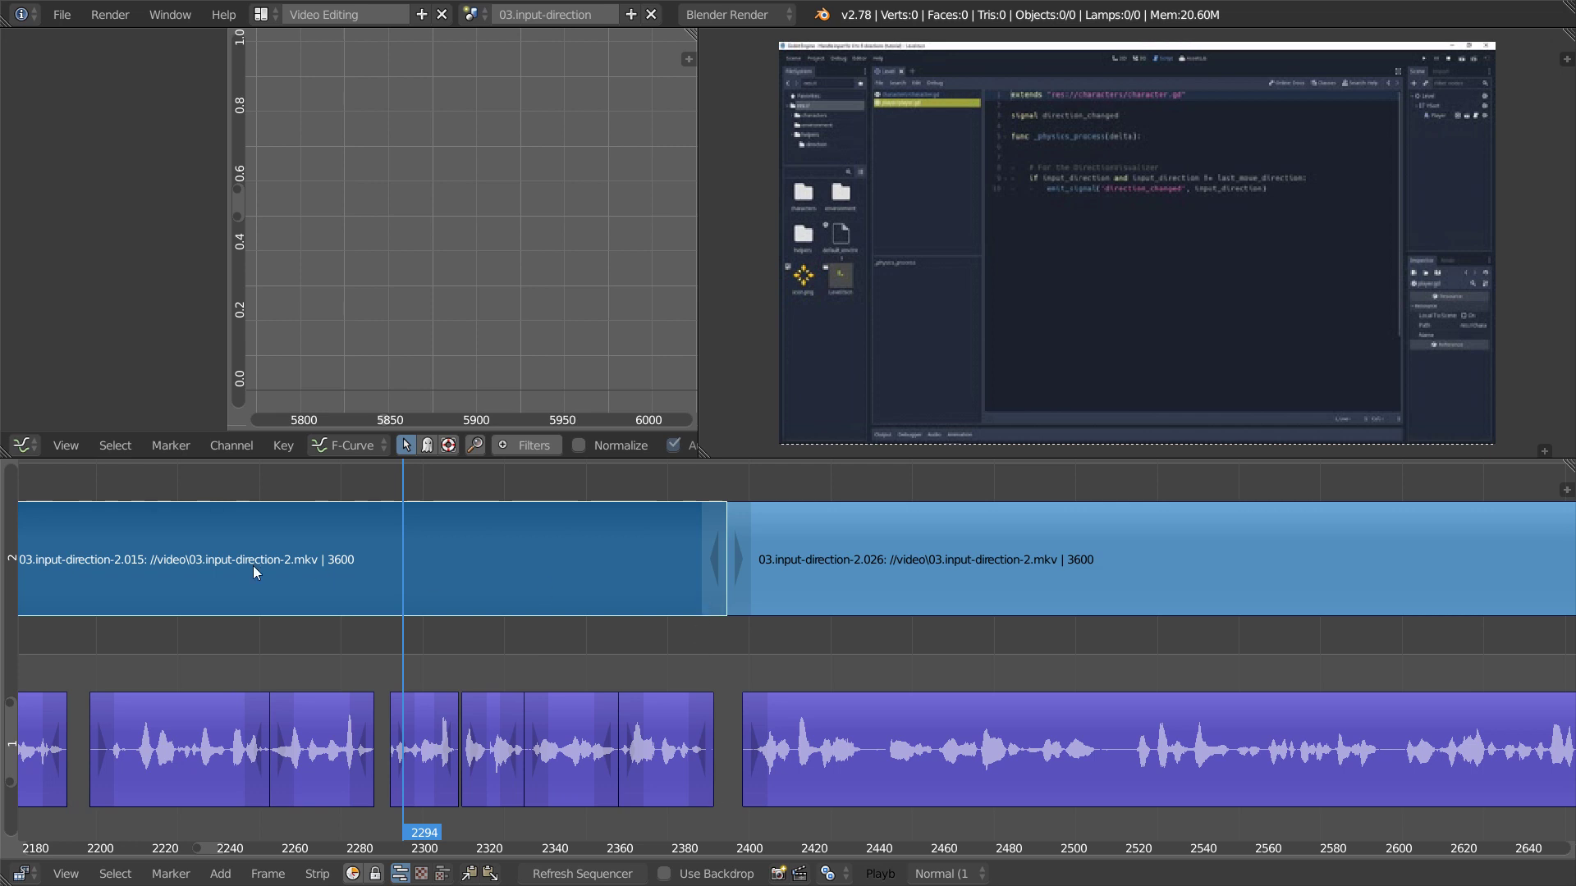
{"action": "mouse_move", "coordinate": [641, 692]}
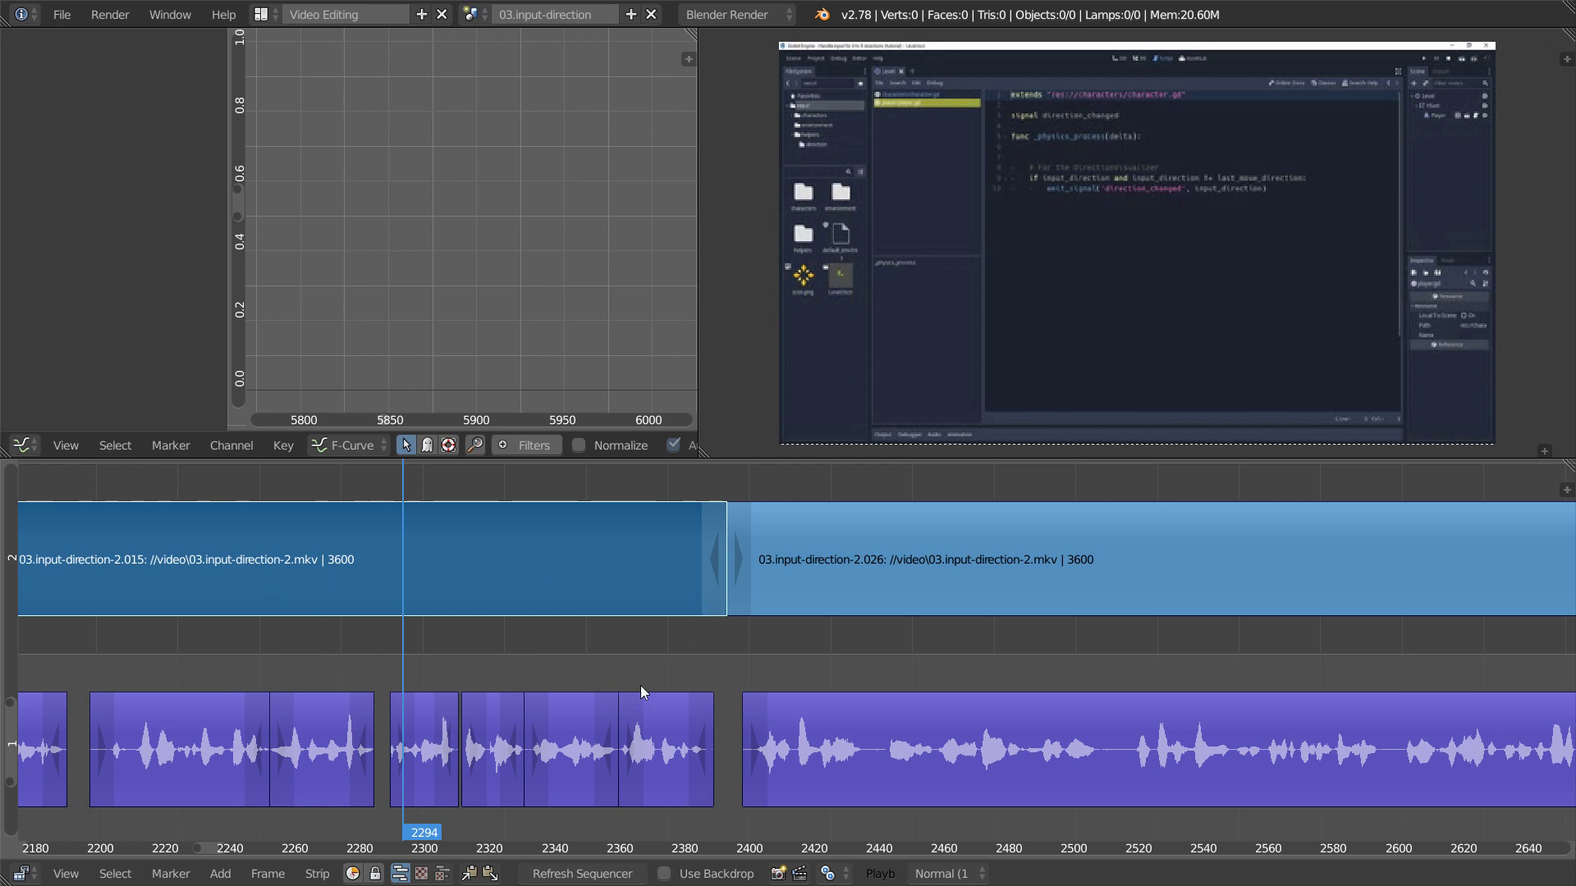
{"action": "mouse_move", "coordinate": [665, 592]}
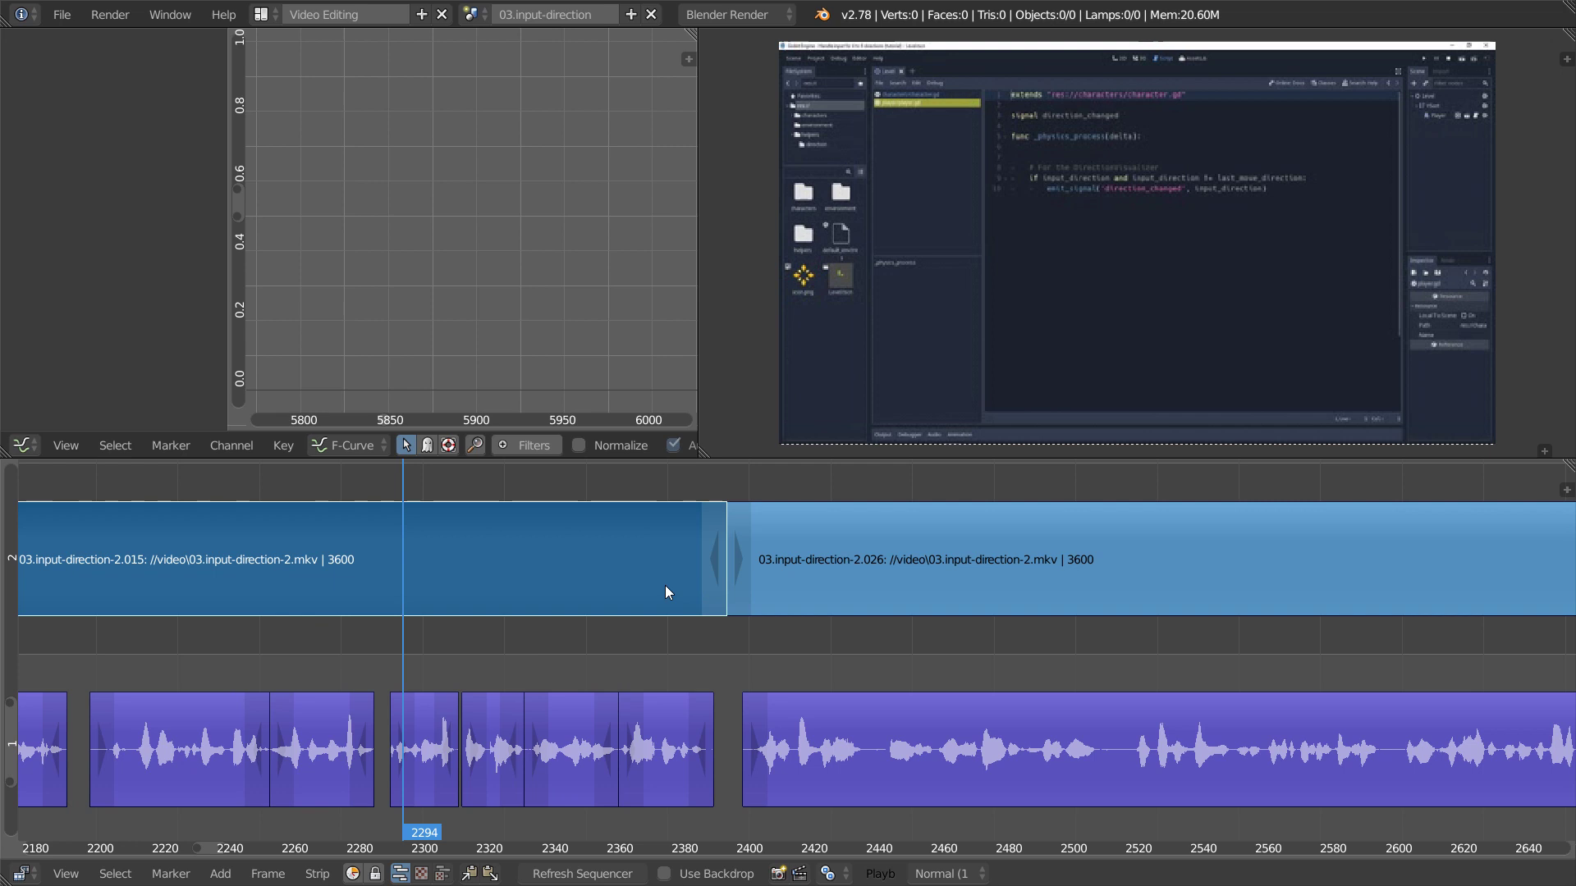
{"action": "mouse_move", "coordinate": [667, 688]}
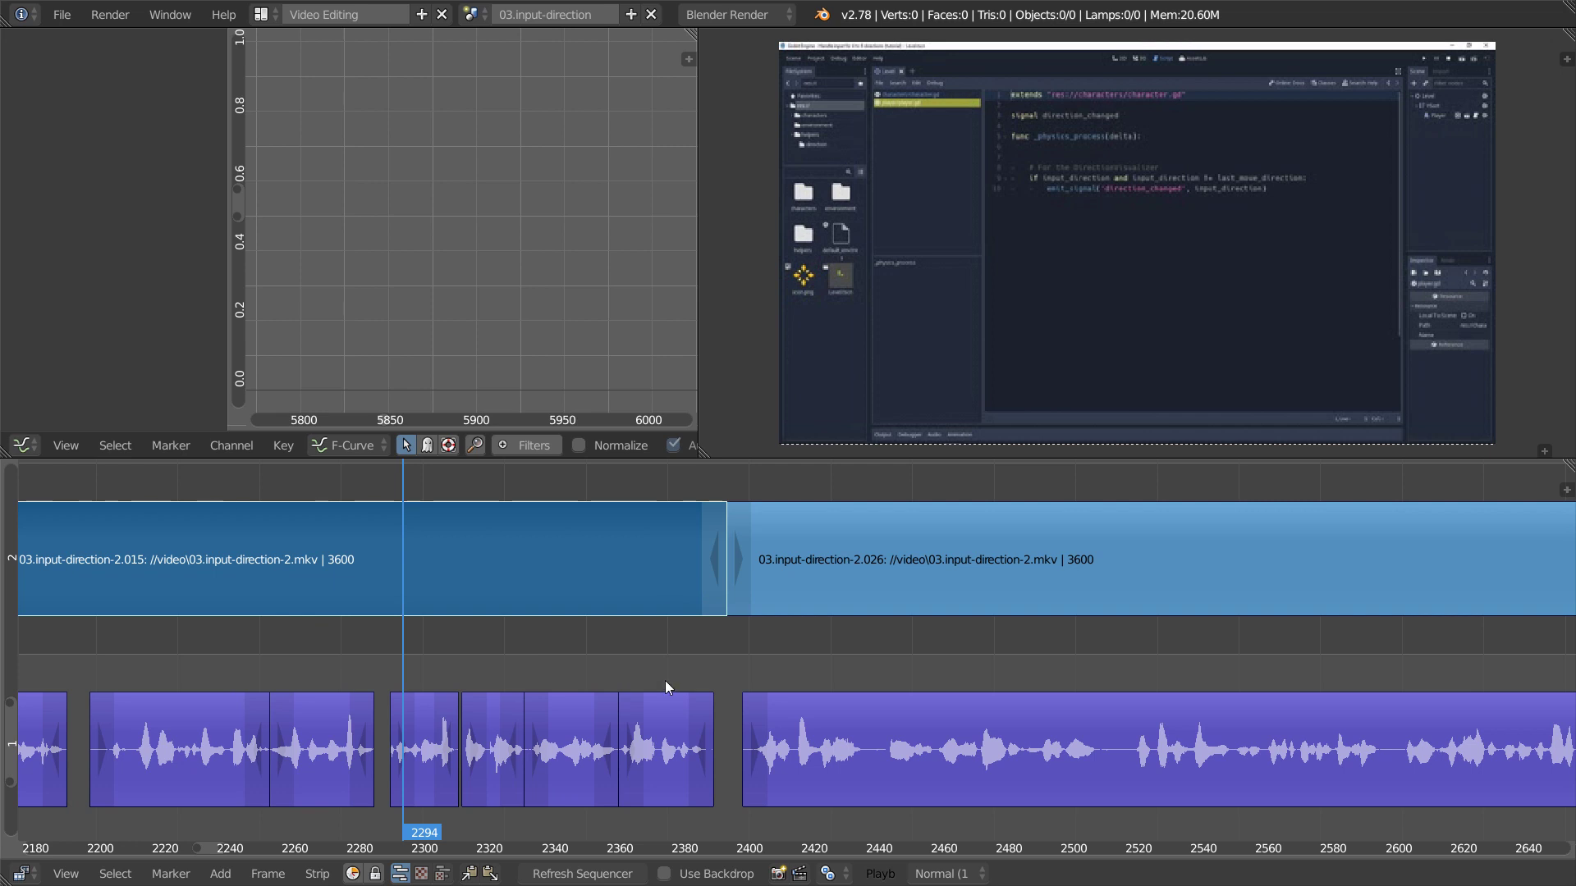
{"action": "mouse_move", "coordinate": [584, 664]}
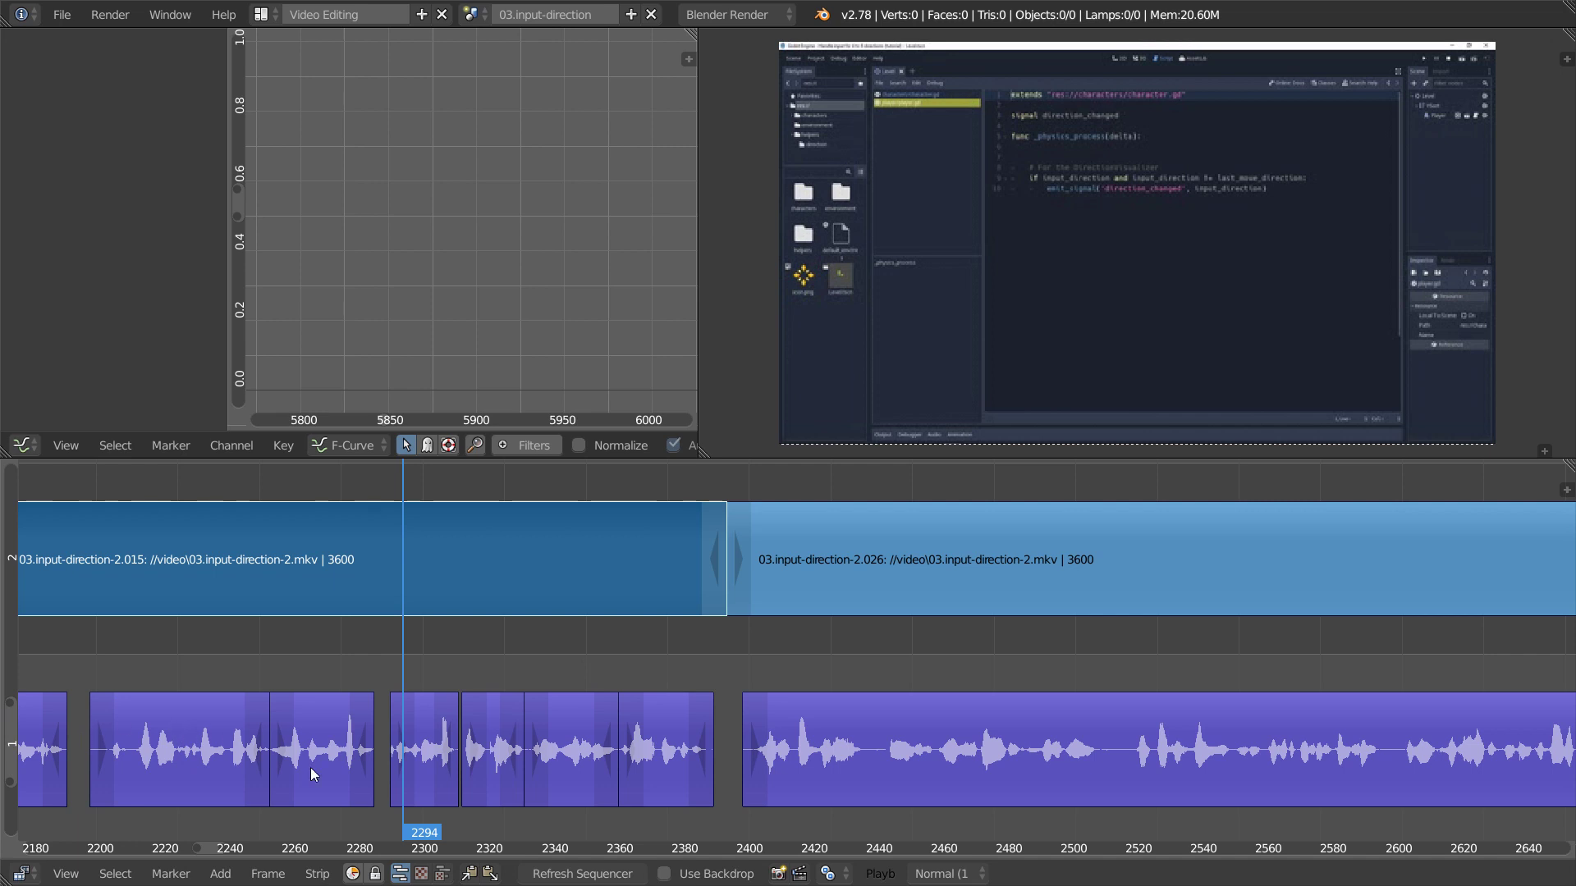
{"action": "mouse_move", "coordinate": [767, 696]}
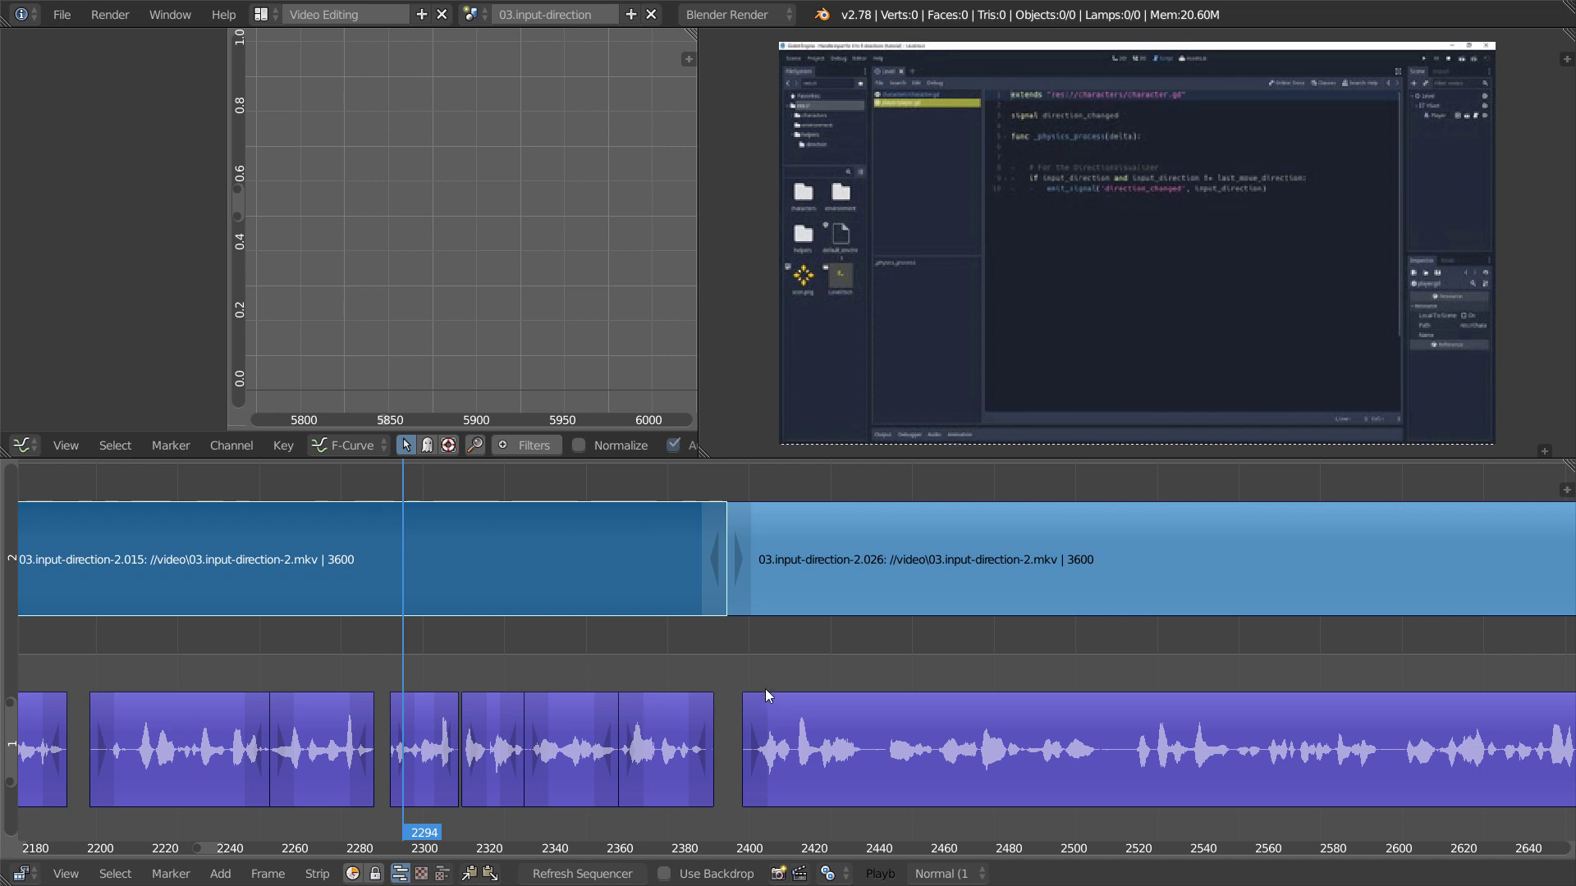
{"action": "key", "text": "ctrl+z"}
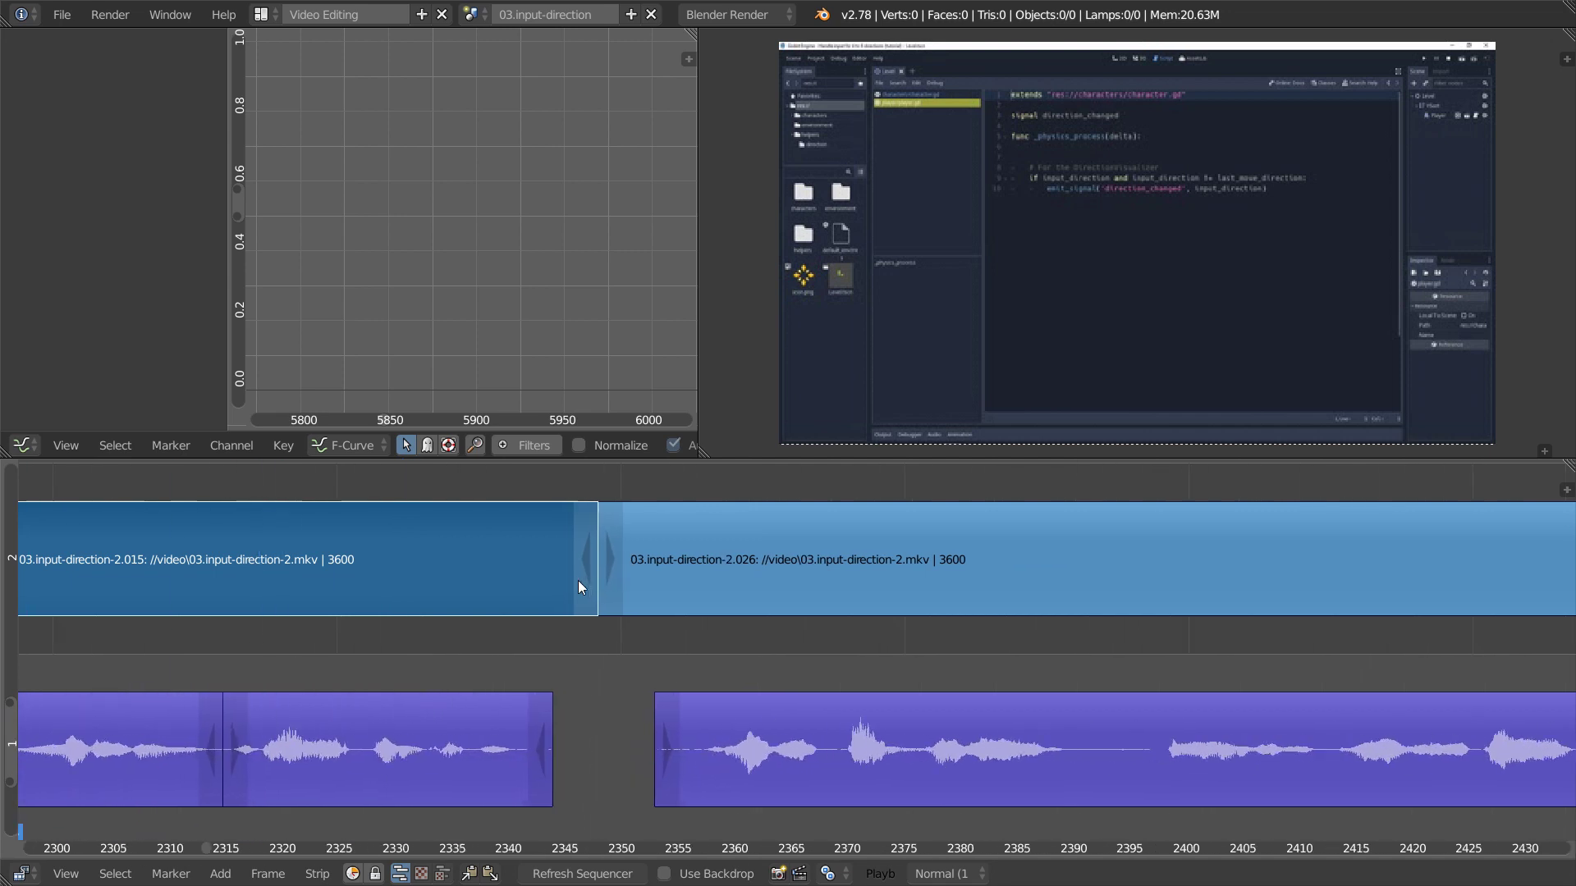
{"action": "mouse_move", "coordinate": [570, 576]}
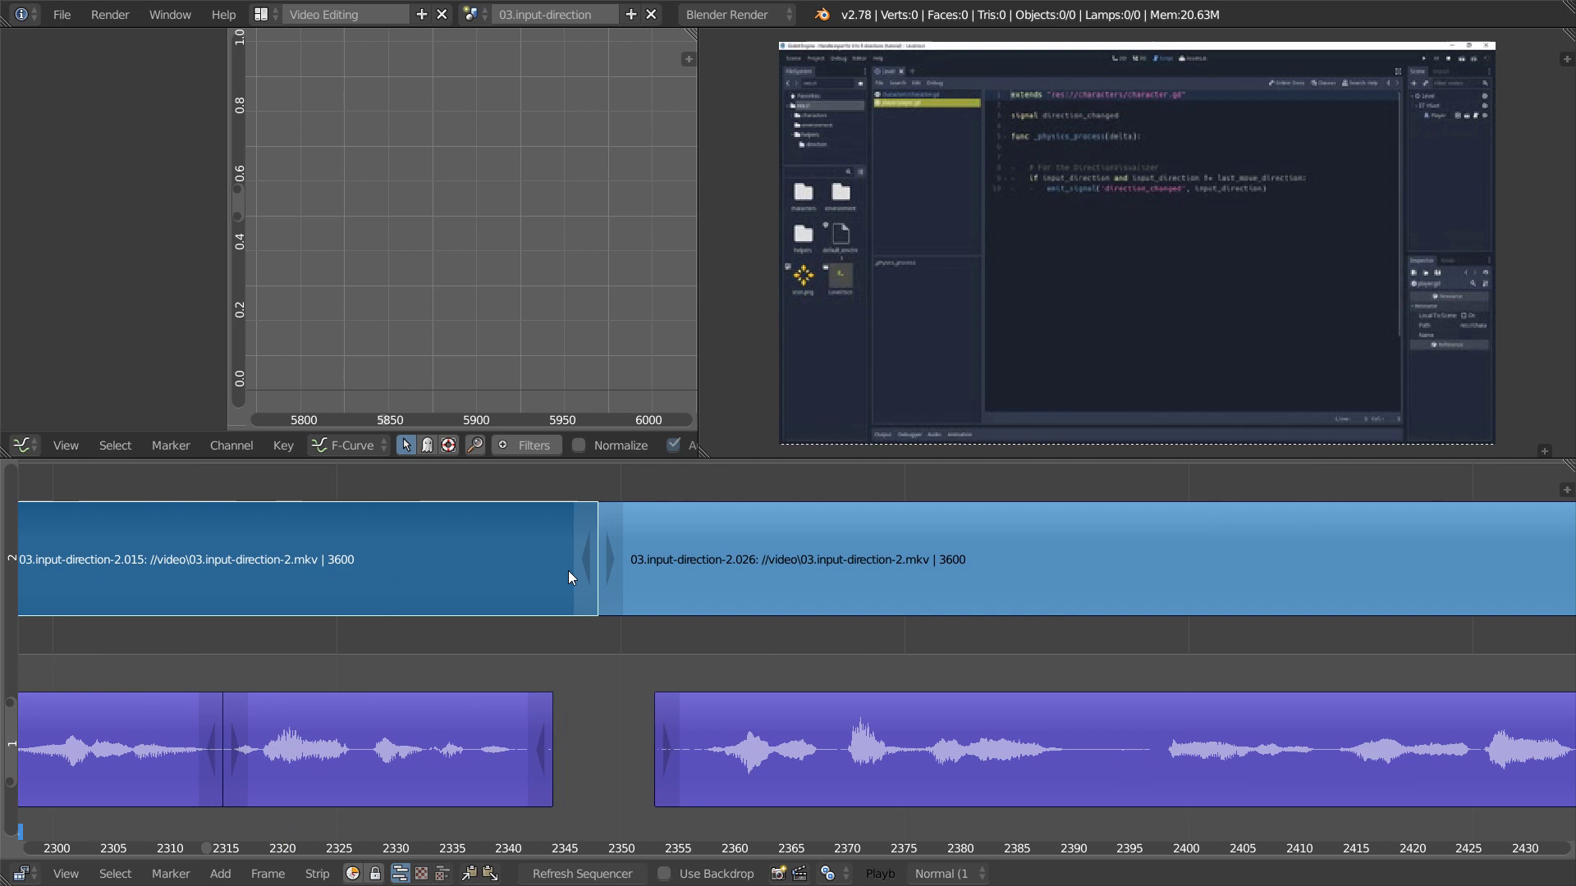
{"action": "left_click", "coordinate": [584, 576]}
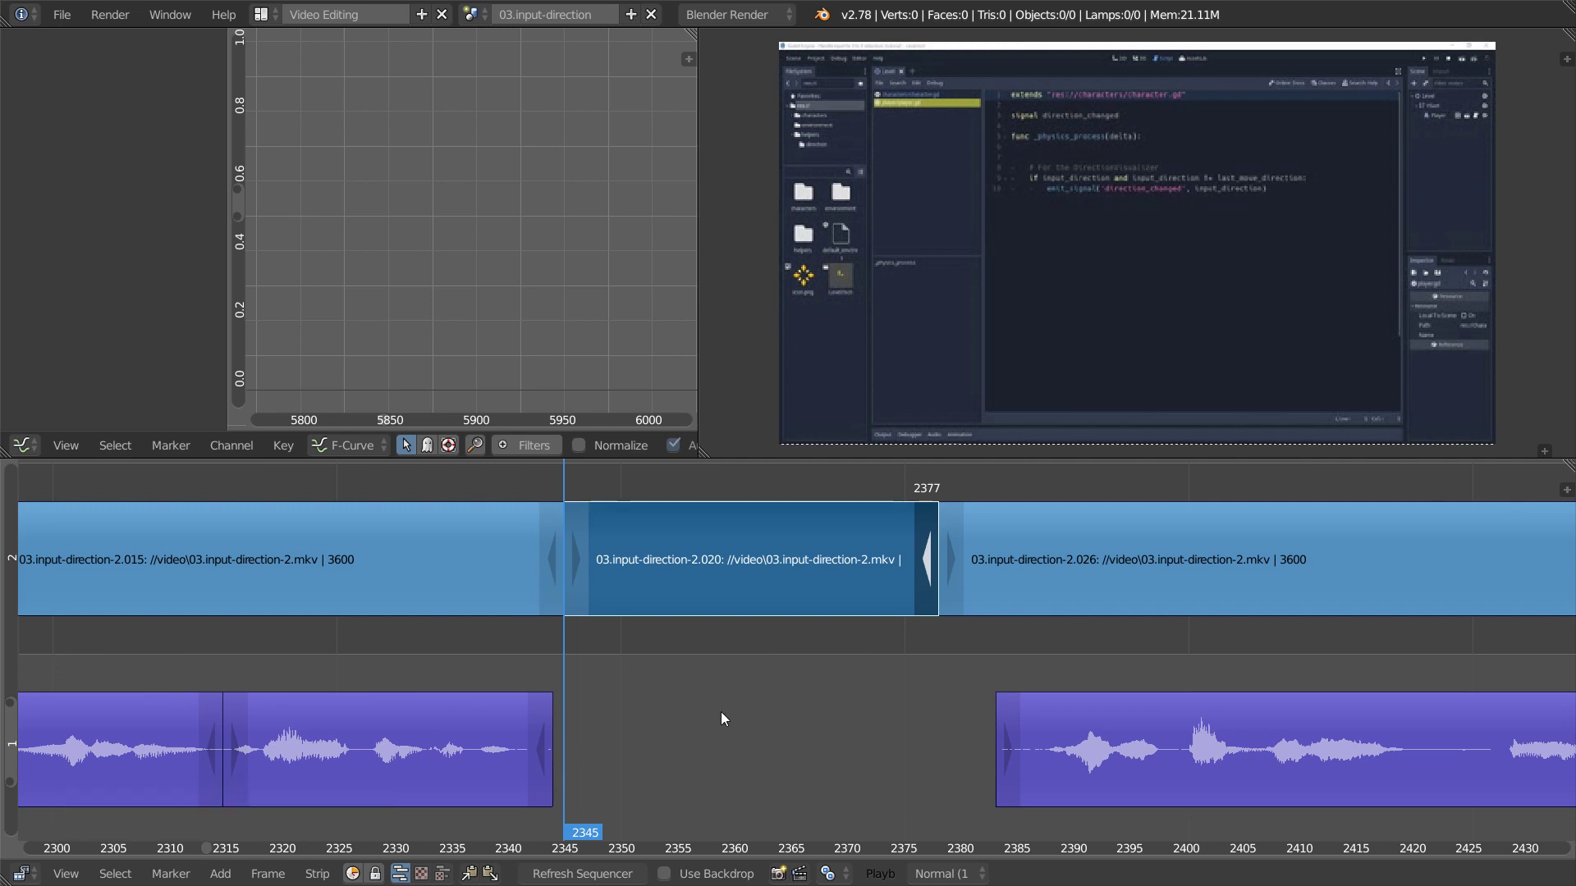
{"action": "mouse_move", "coordinate": [718, 701]}
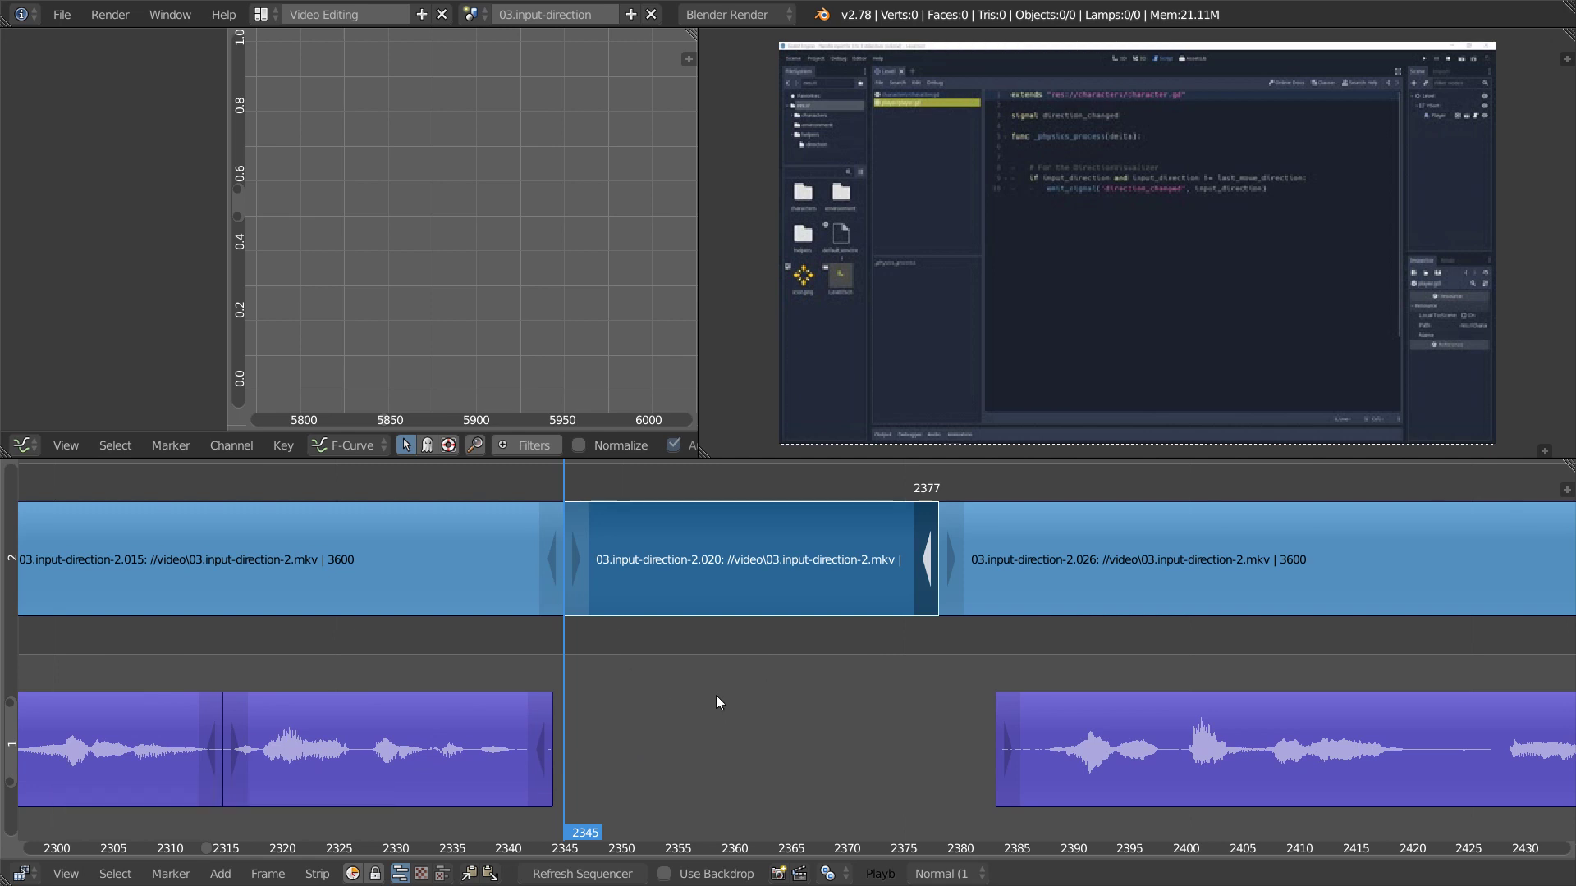
{"action": "mouse_move", "coordinate": [724, 696]}
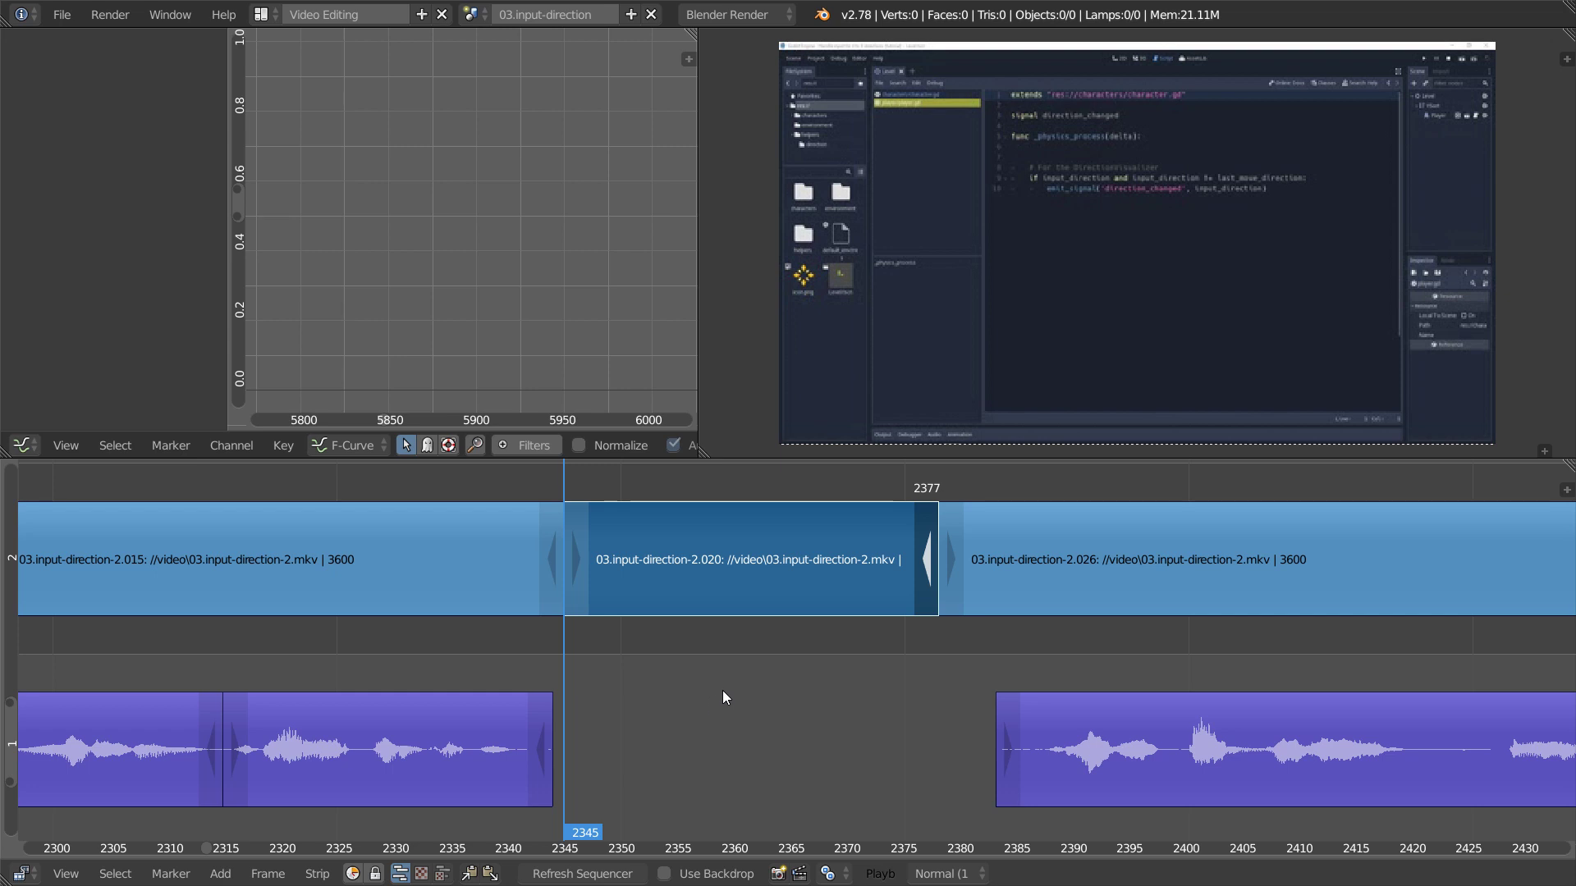
{"action": "key", "text": "ctrl+z"}
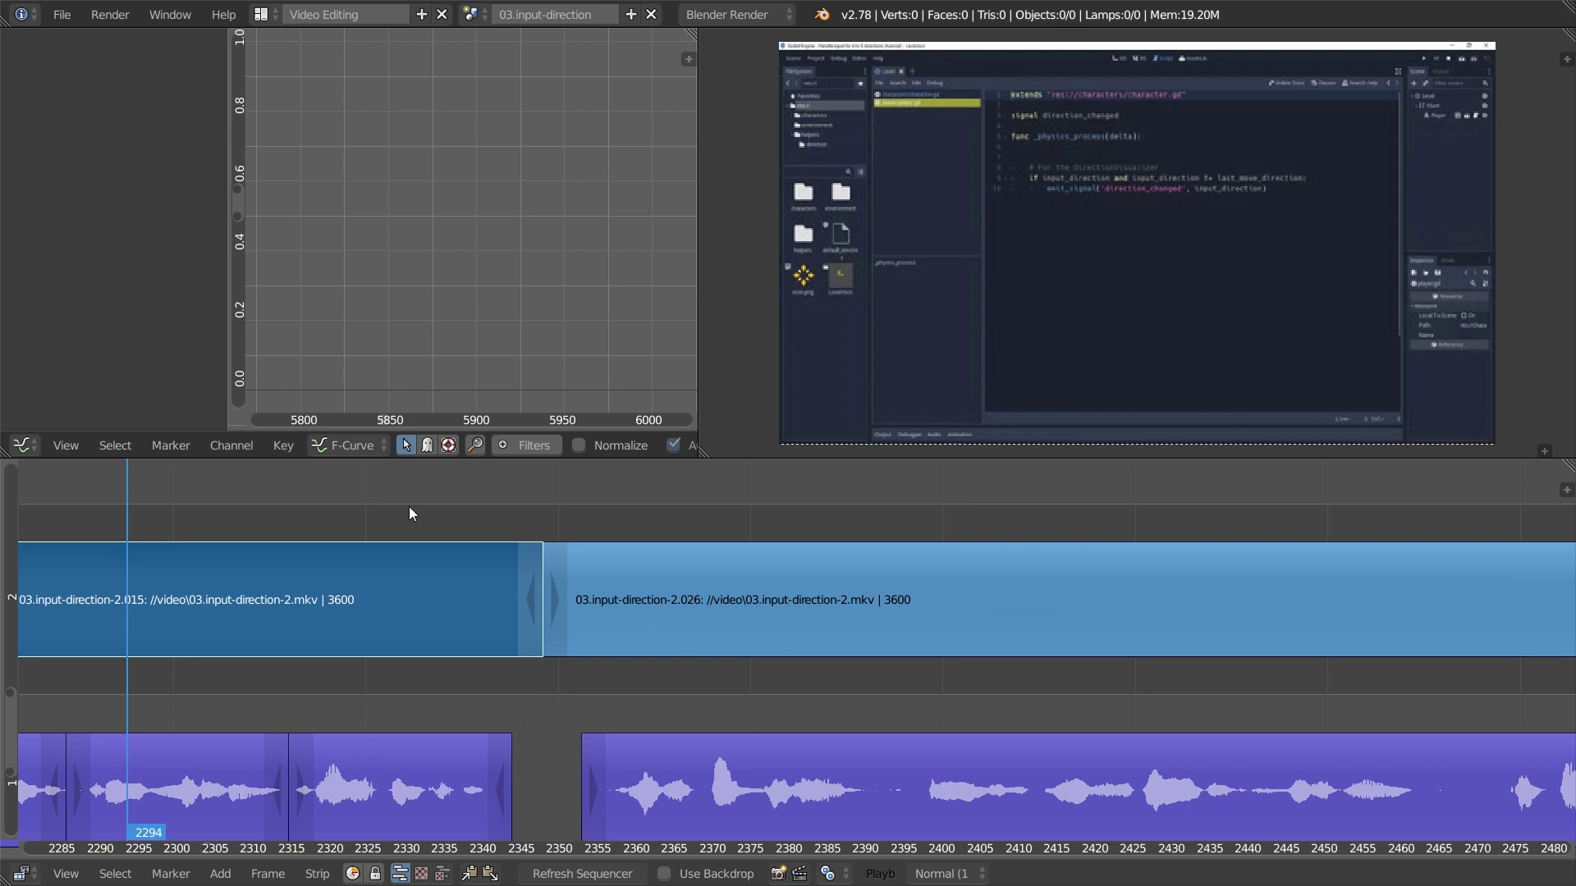
{"action": "mouse_move", "coordinate": [315, 574]}
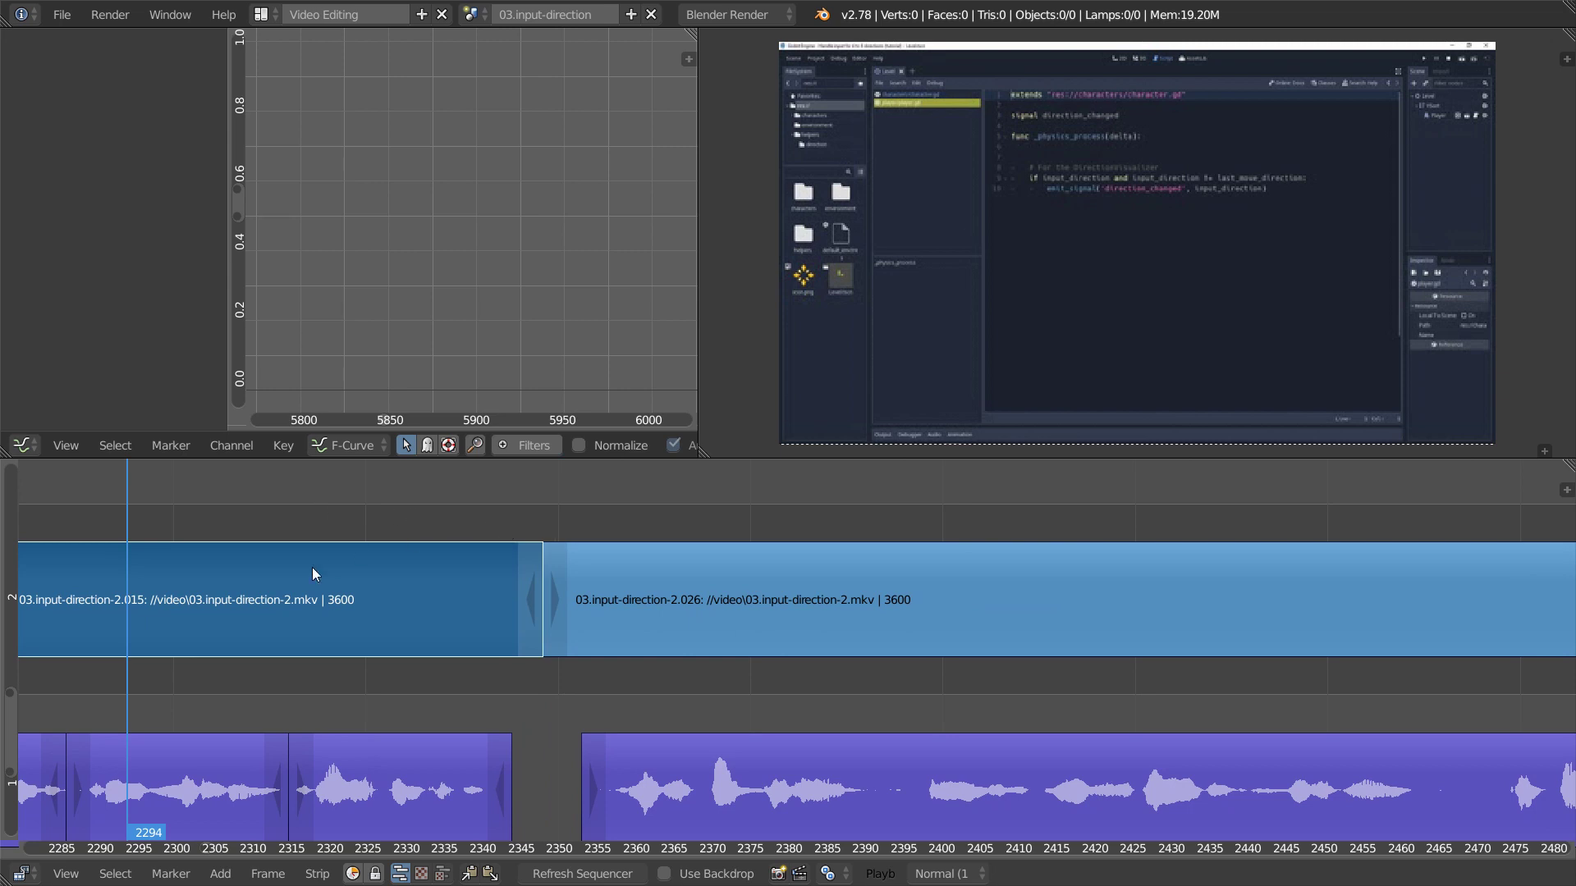
{"action": "mouse_move", "coordinate": [522, 527]}
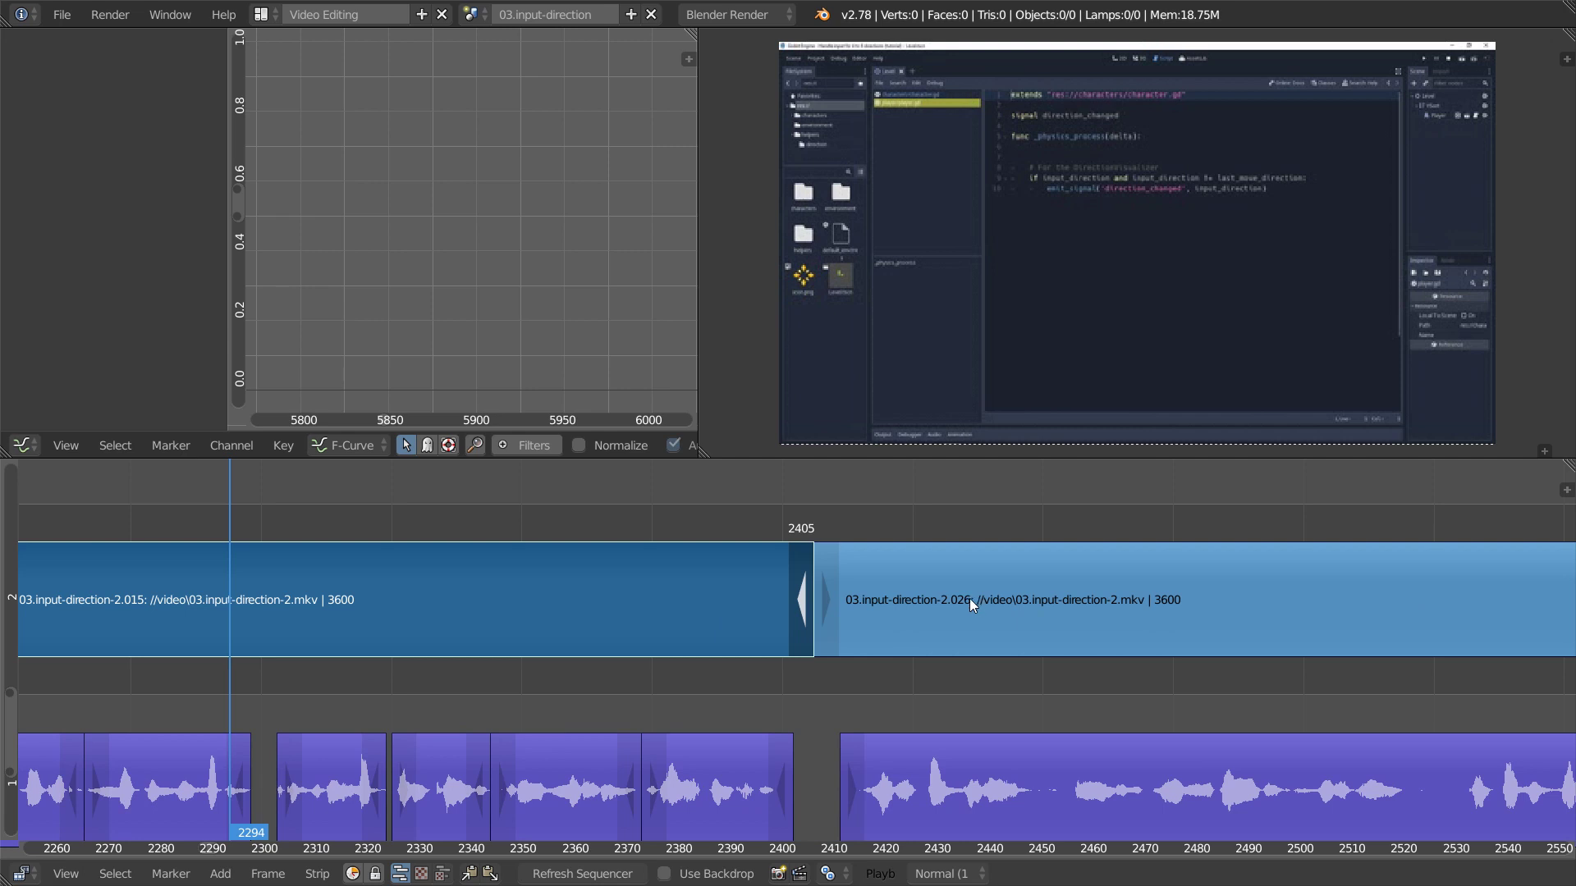
Extend the first clip so the cut lands at frame 2405, pushing later clips and audio back.
{"action": "left_click_drag", "start_coordinate": [970, 602], "coordinate": [512, 602]}
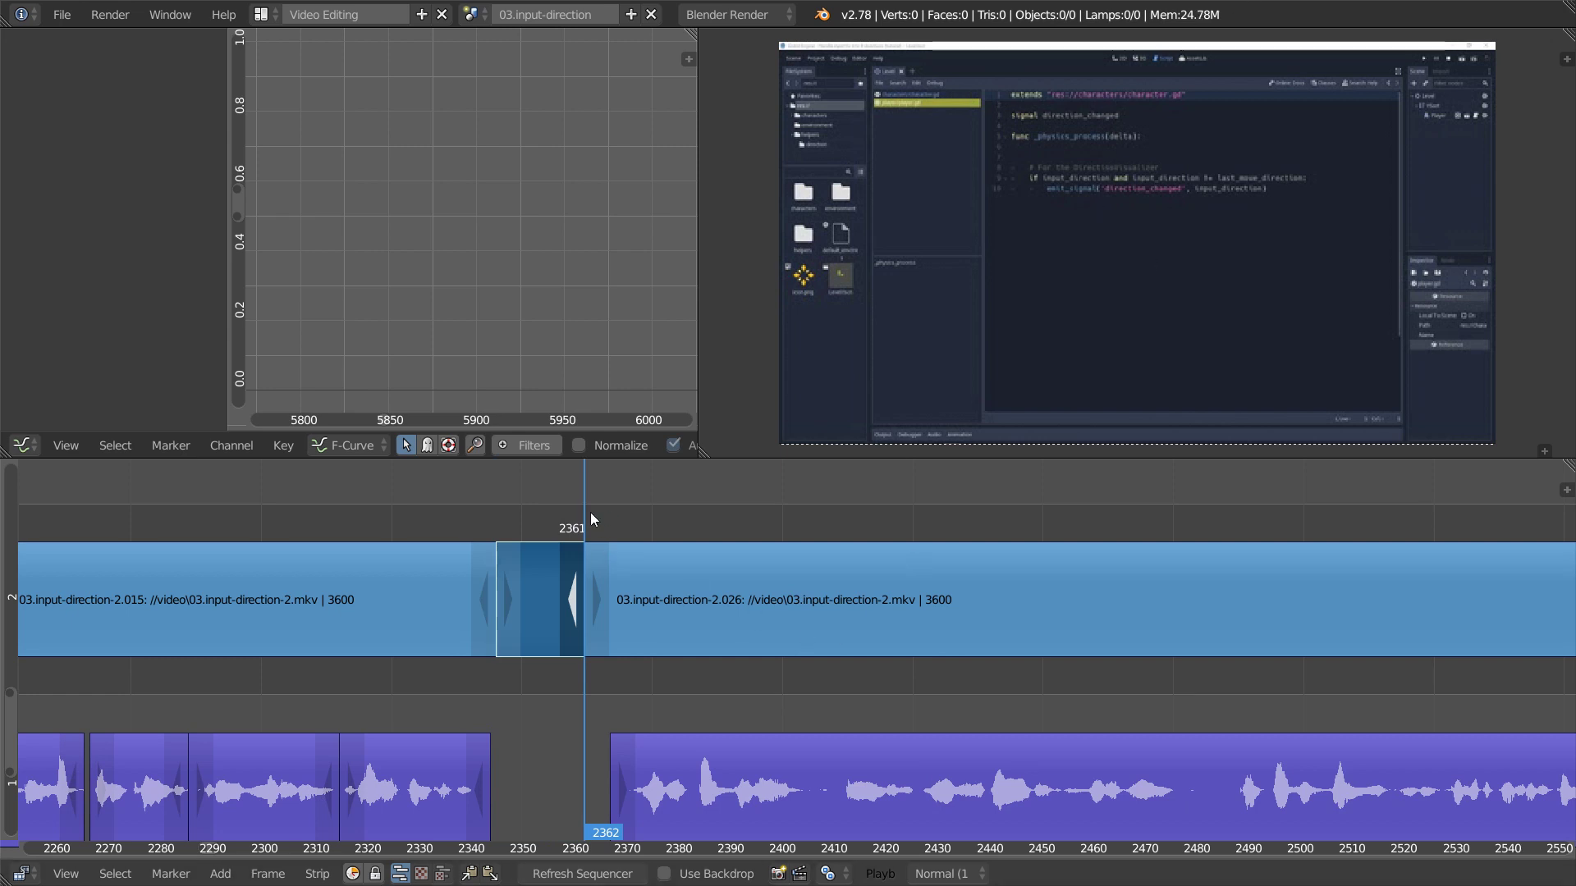
{"action": "mouse_move", "coordinate": [603, 508]}
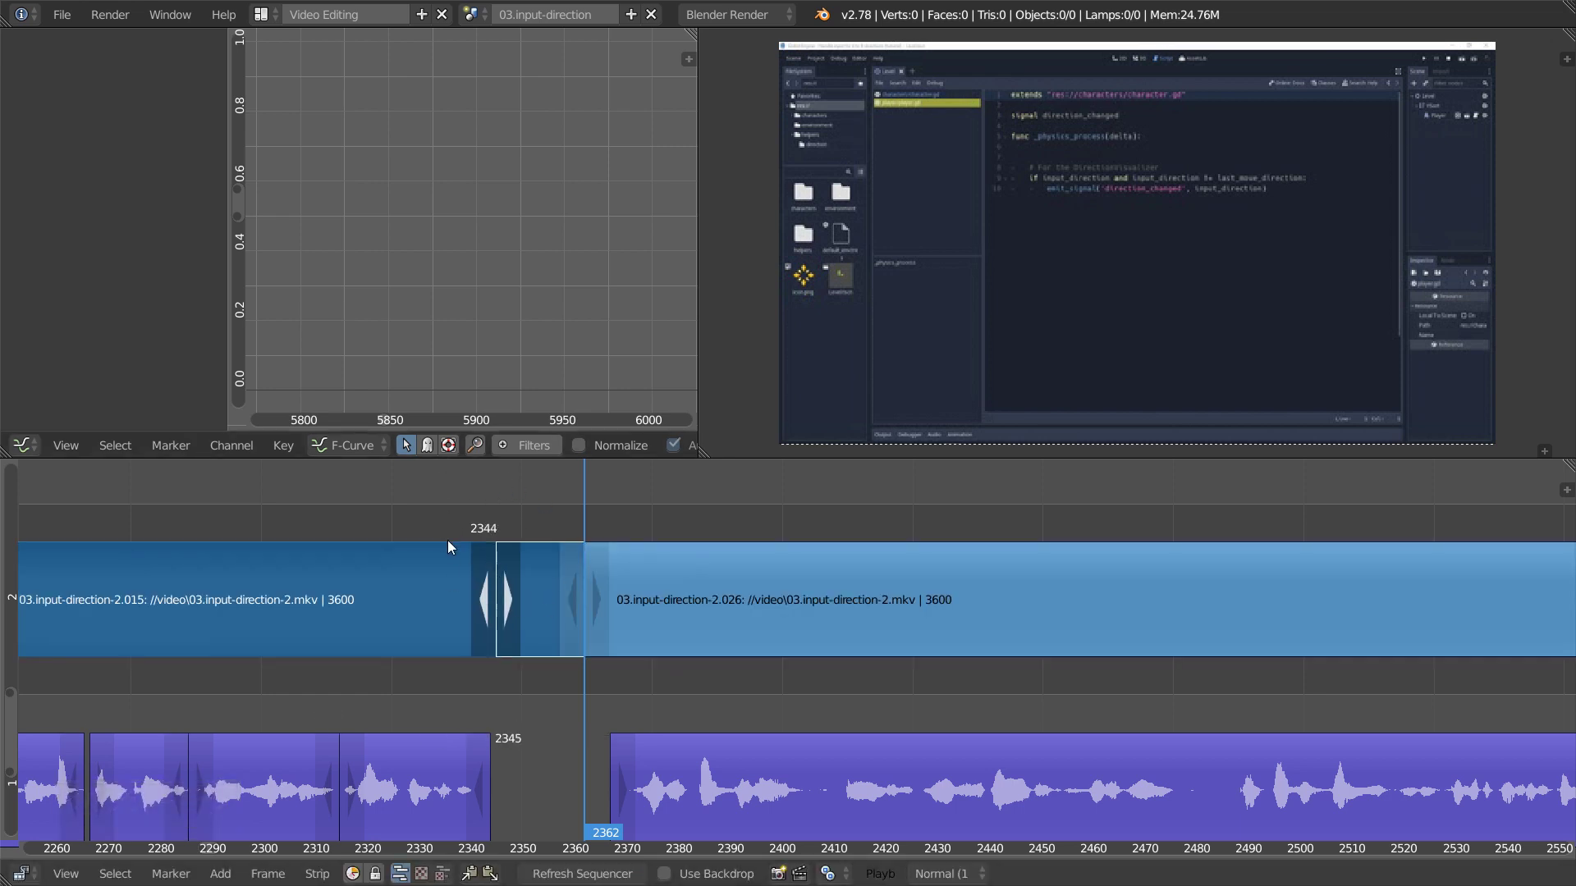
Ripple-trim the cut so the first clip ends at 2344 and the second starts at 2362.
{"action": "key", "text": "Alt"}
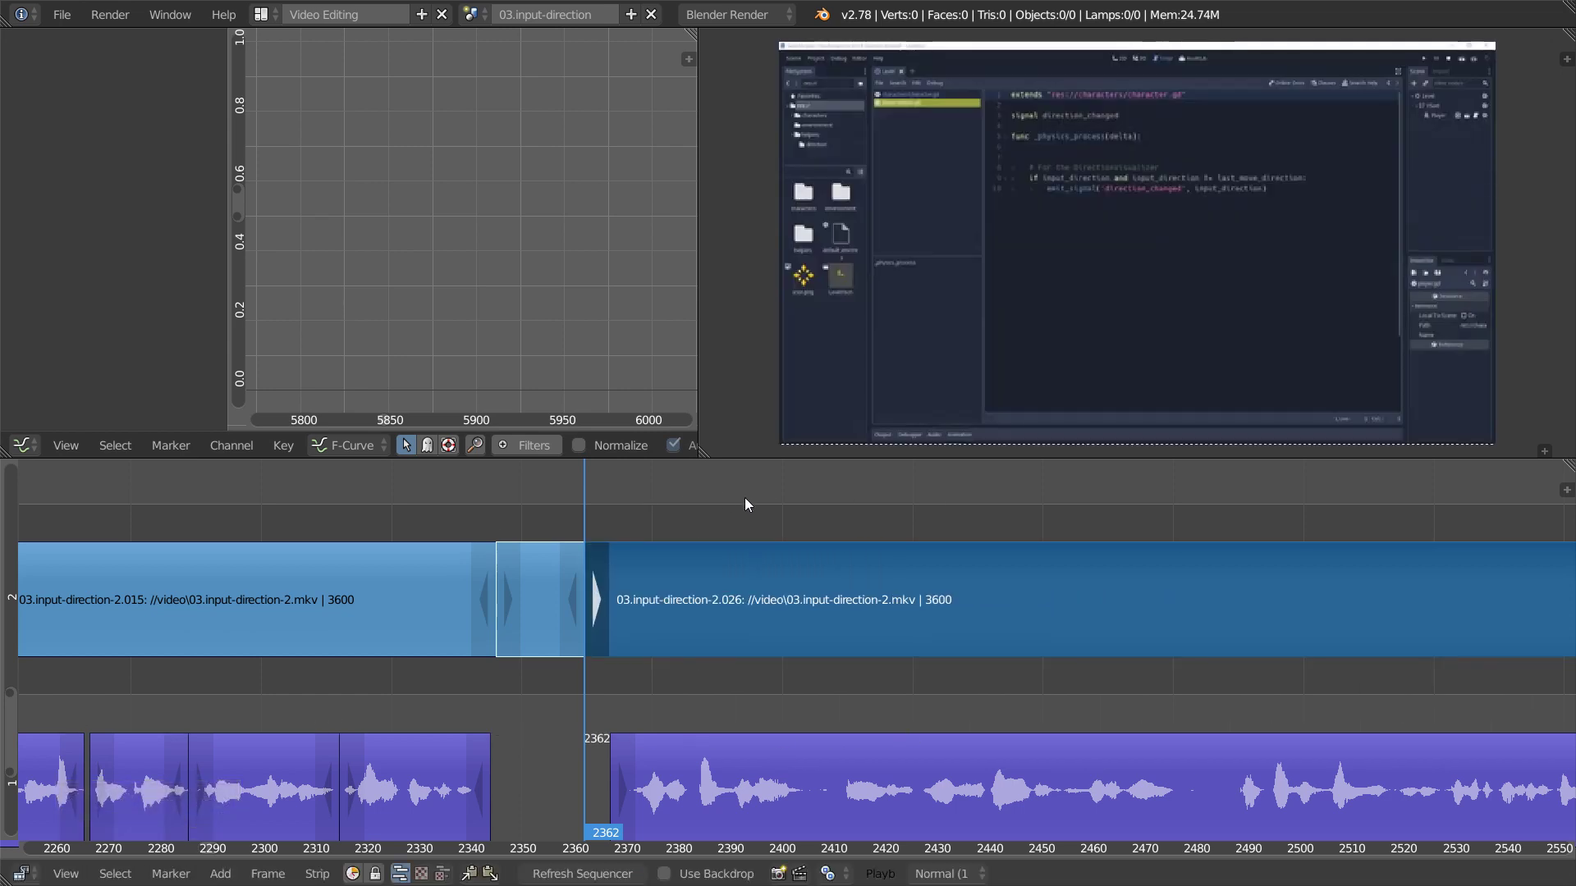
{"action": "mouse_move", "coordinate": [709, 514]}
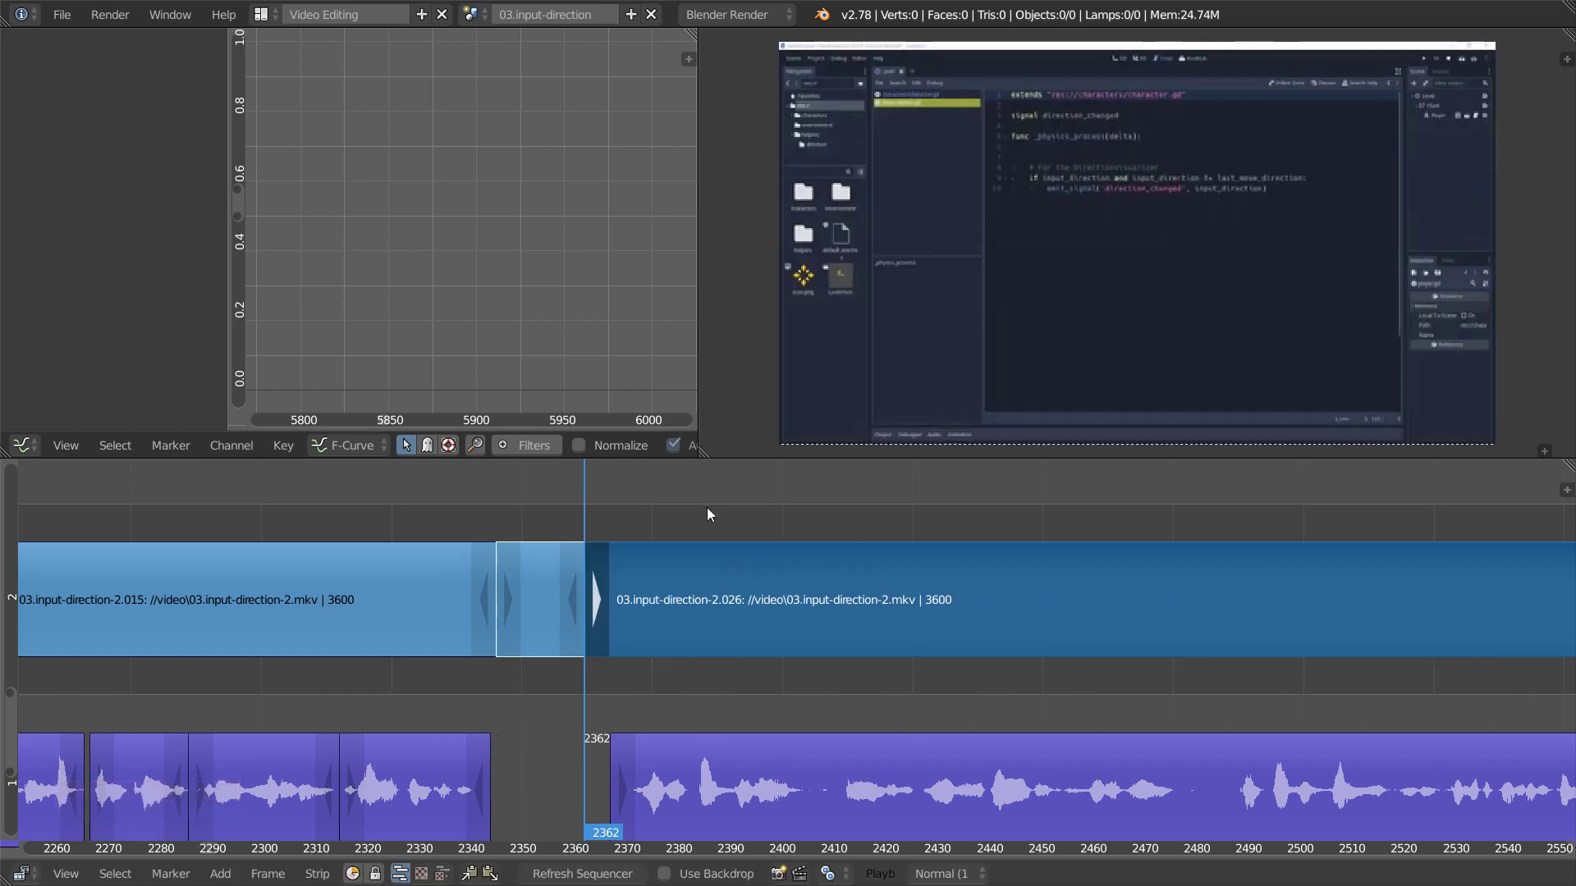